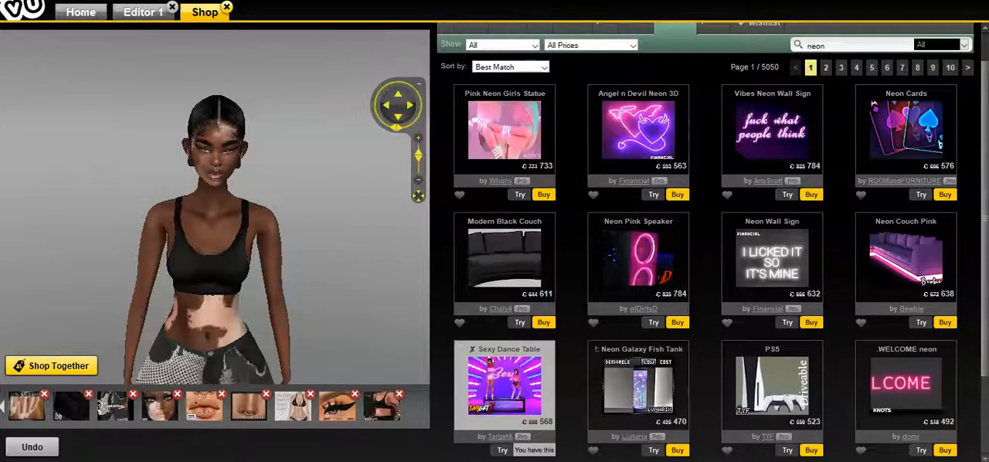
Step: Search the IMVU shop for neon items to reach the Cheap Square Sign Mesh listing
click(826, 67)
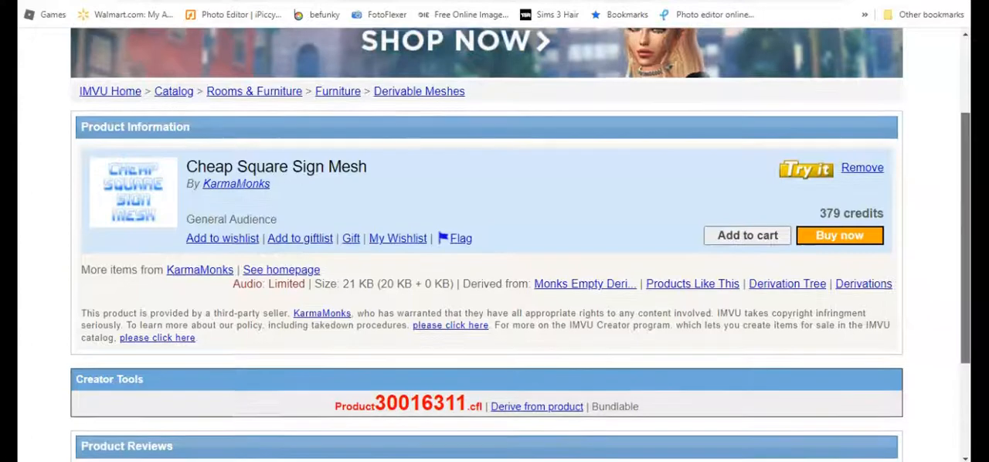
scroll(down, 3)
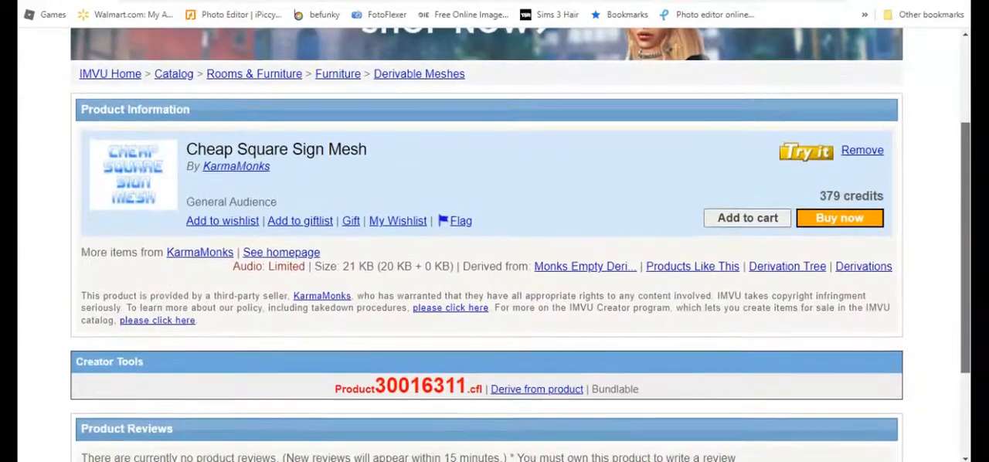
scroll(down, 3)
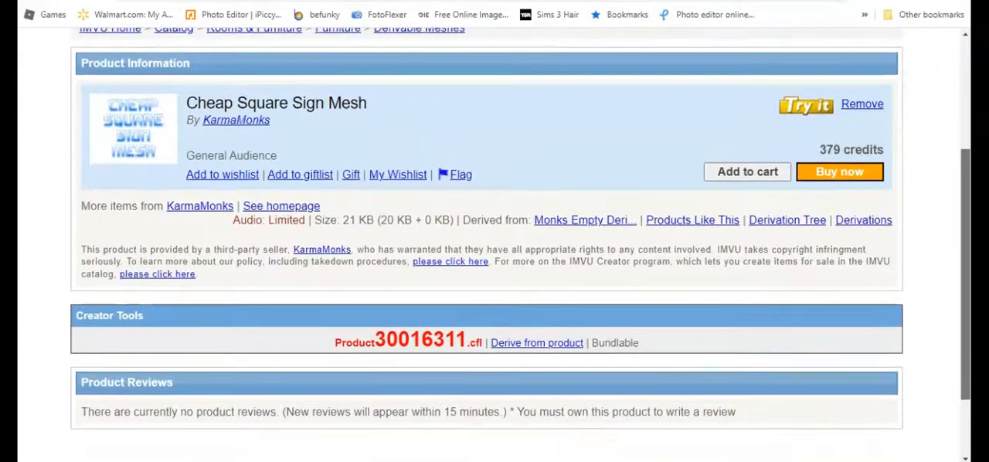
scroll(up, 3)
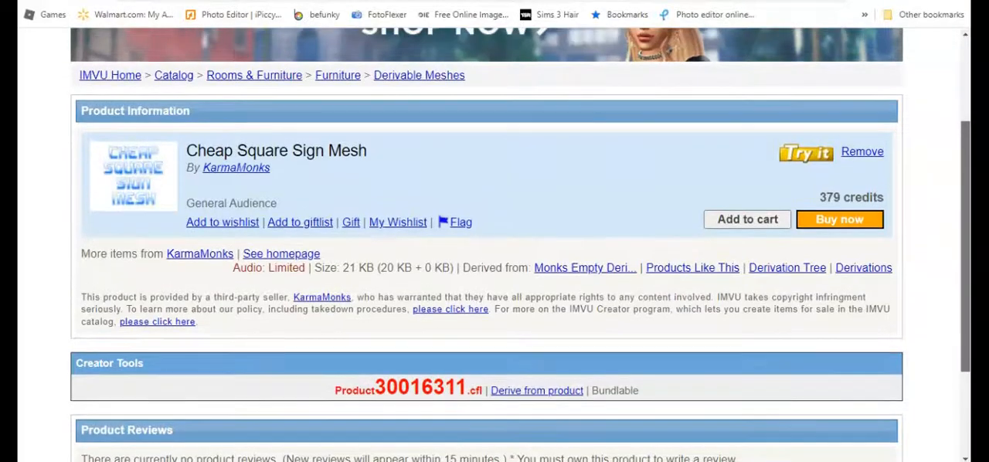
scroll(up, 3)
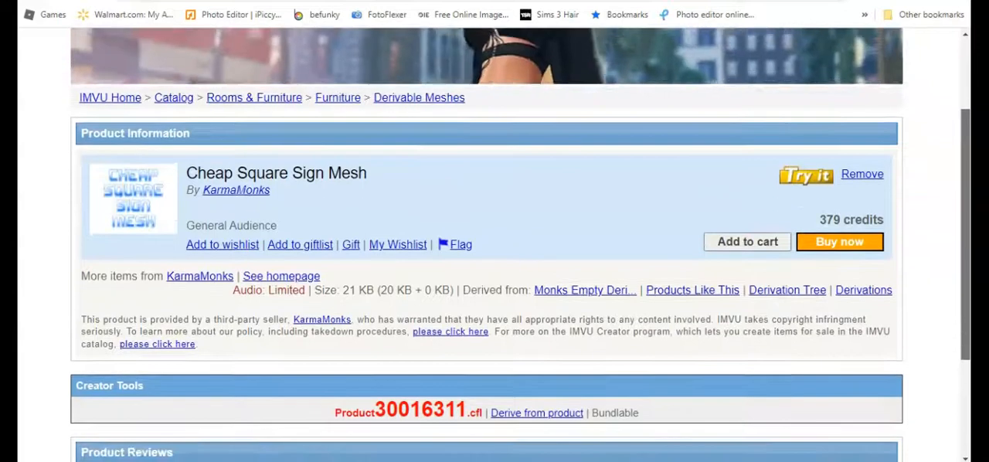
scroll(down, 3)
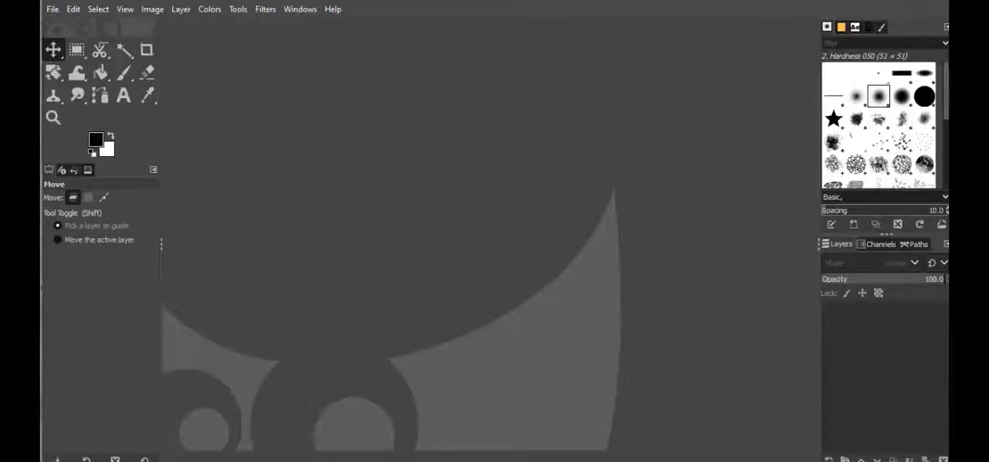
Step: Create a new blank image 256 px wide by 256 px high via File > New
click(52, 10)
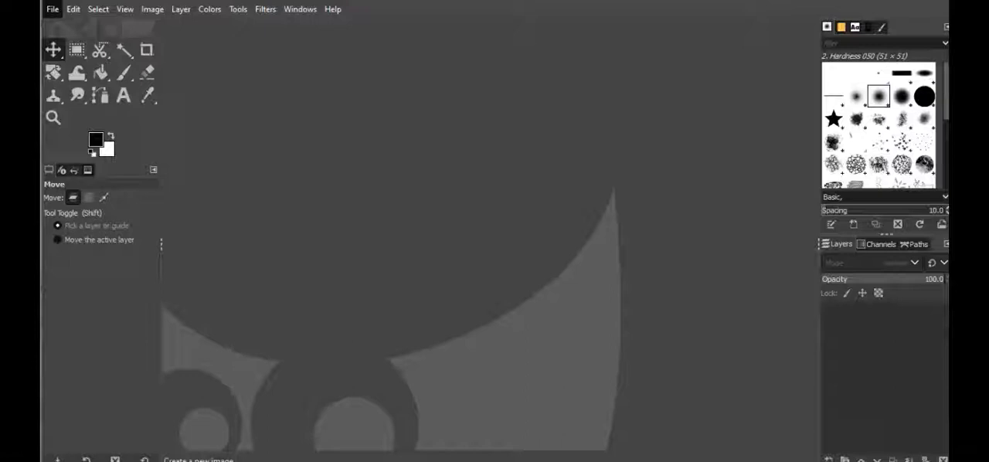
click(53, 9)
text(256)
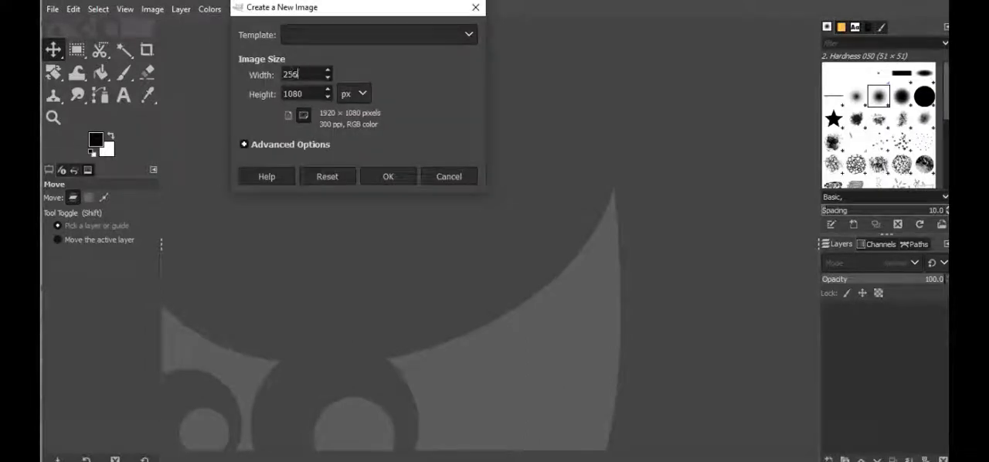
key(Tab)
text(256)
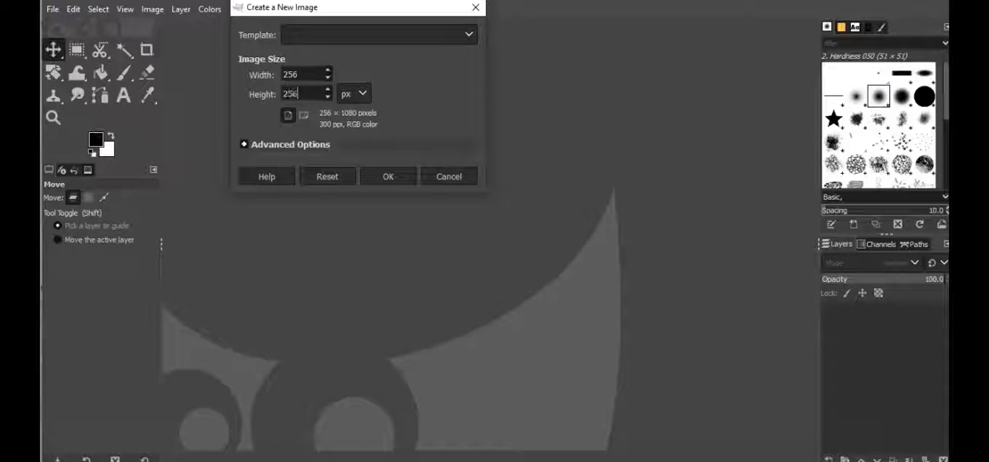
click(387, 176)
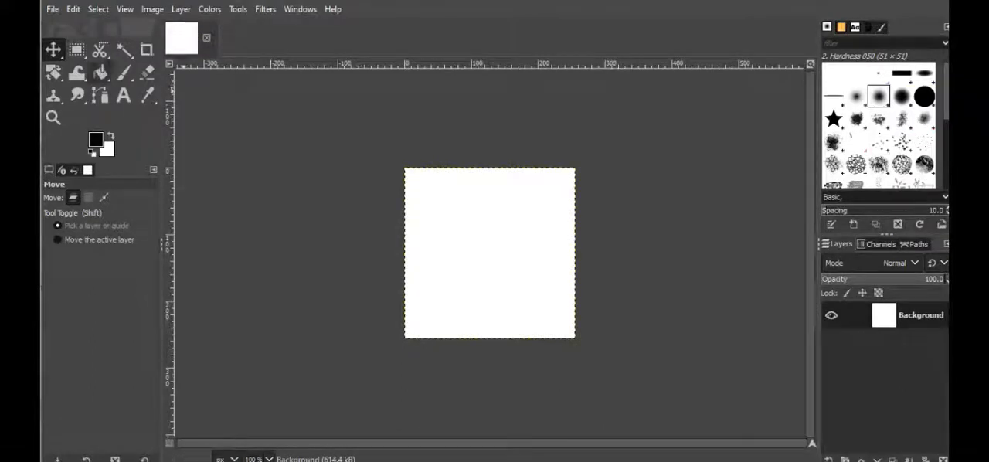
Step: Bucket-fill the white 256×256 canvas with solid black
click(99, 71)
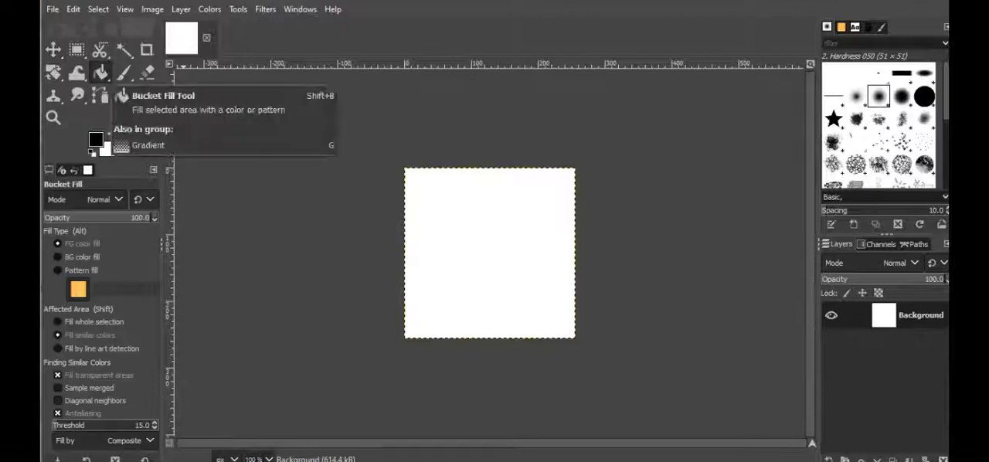
click(94, 139)
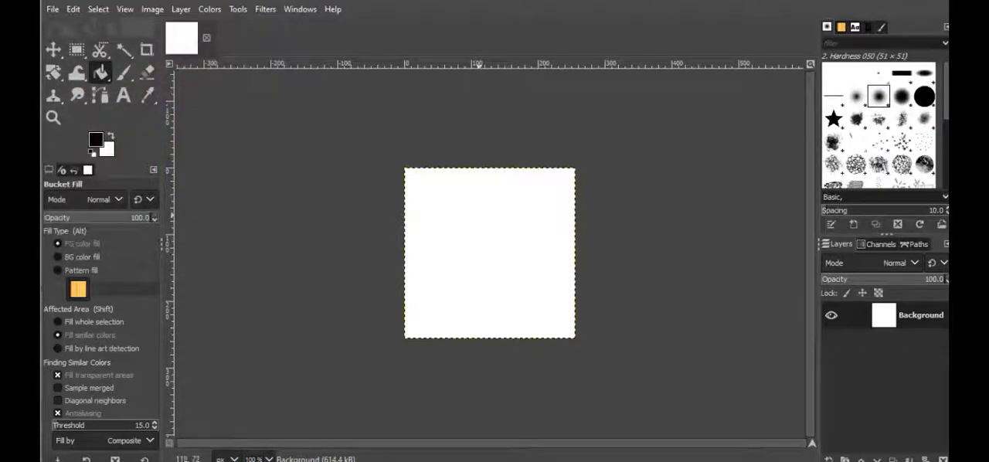
click(488, 254)
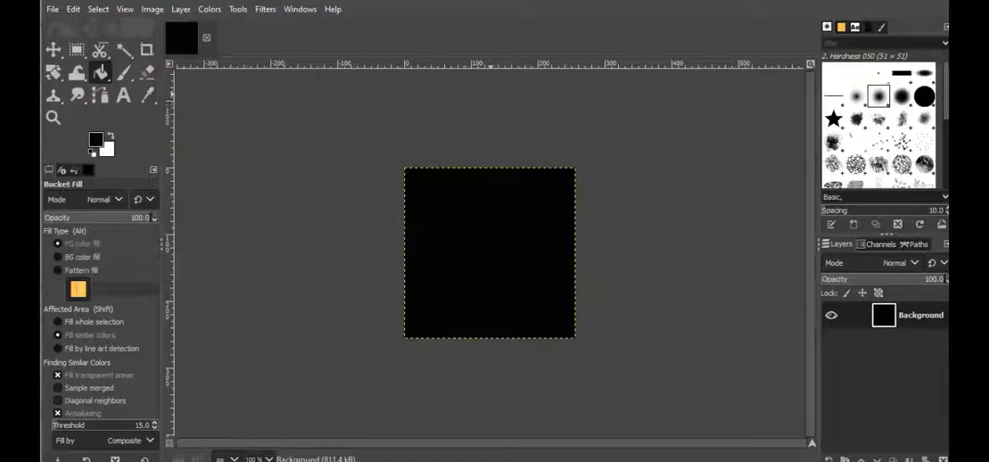
mouse_move(490, 255)
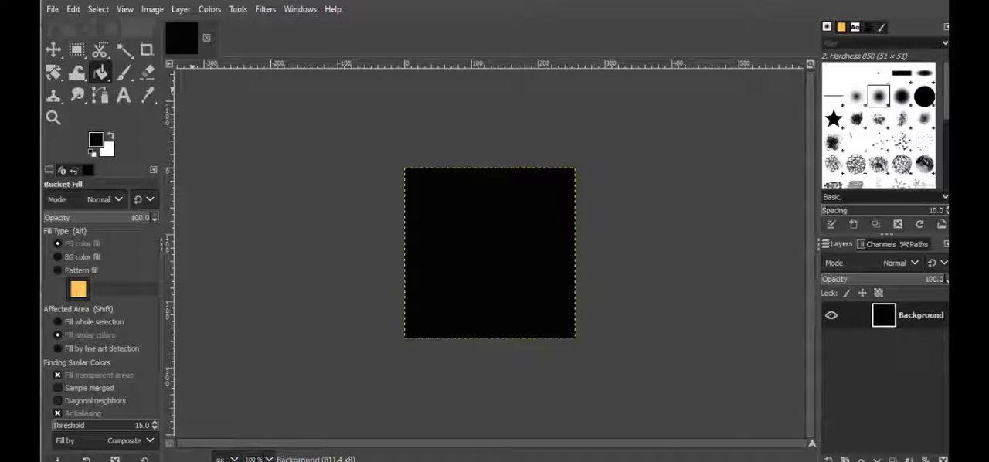
click(53, 49)
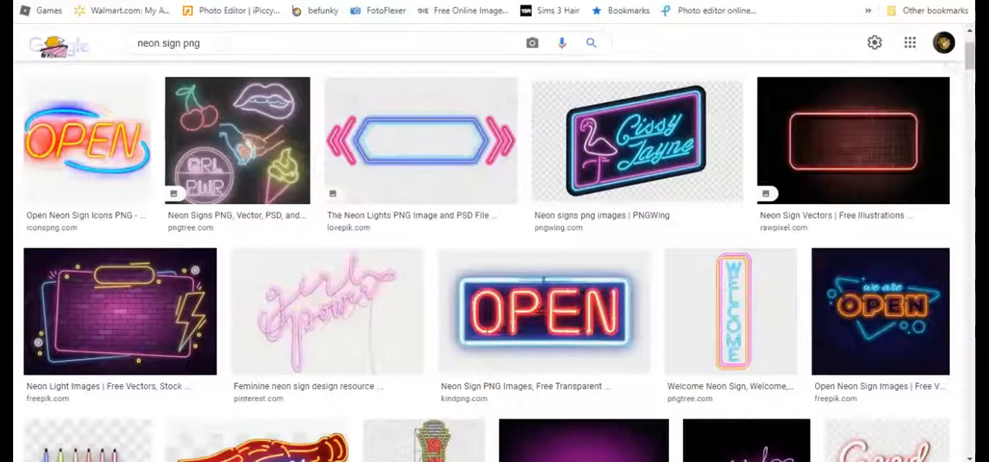
scroll(down, 3)
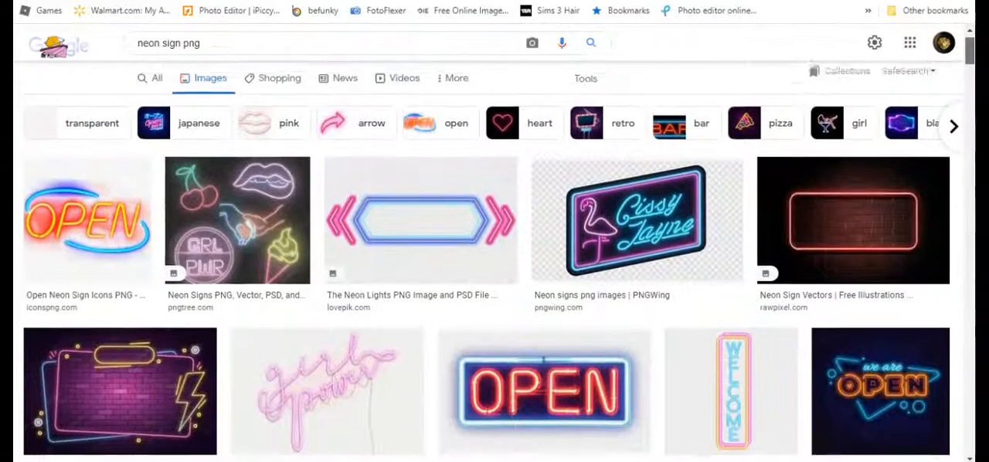
scroll(down, 3)
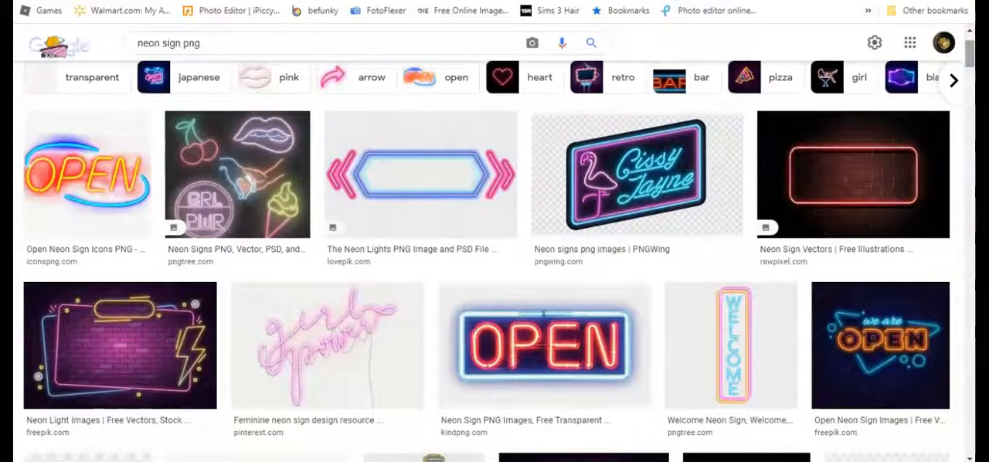
scroll(down, 3)
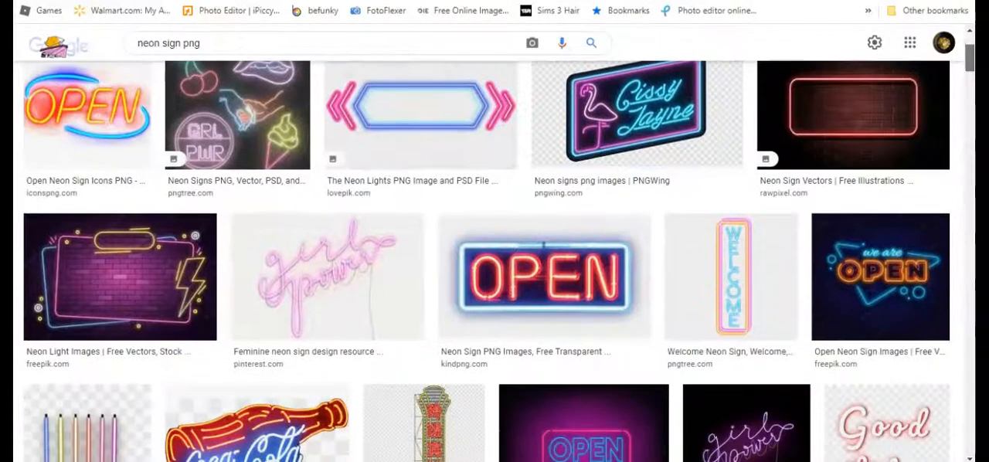
scroll(down, 3)
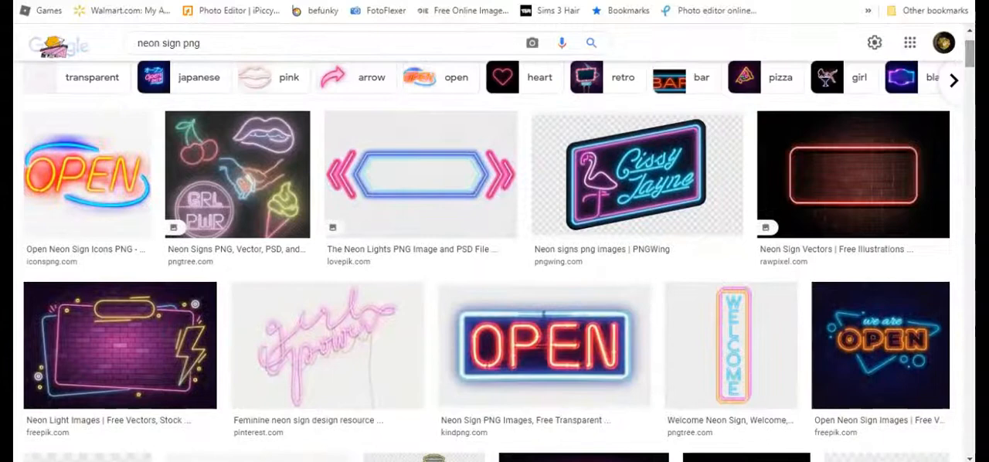
scroll(down, 3)
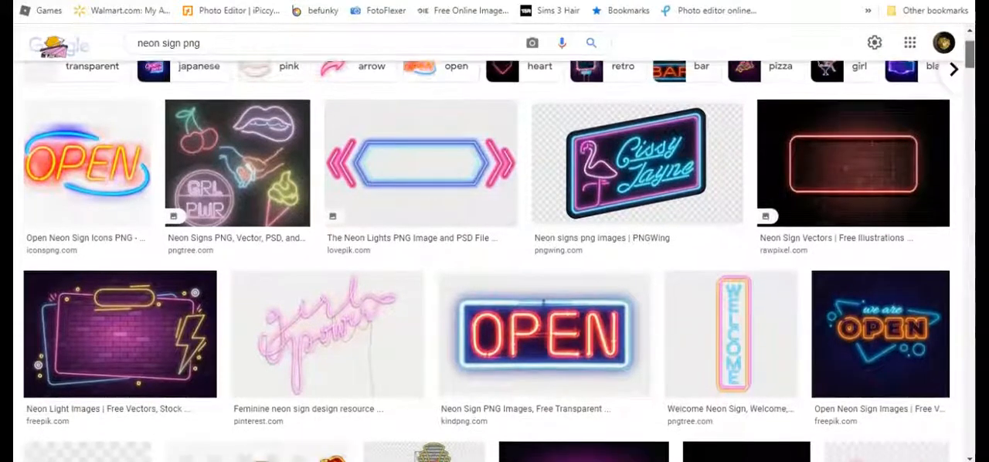
scroll(down, 3)
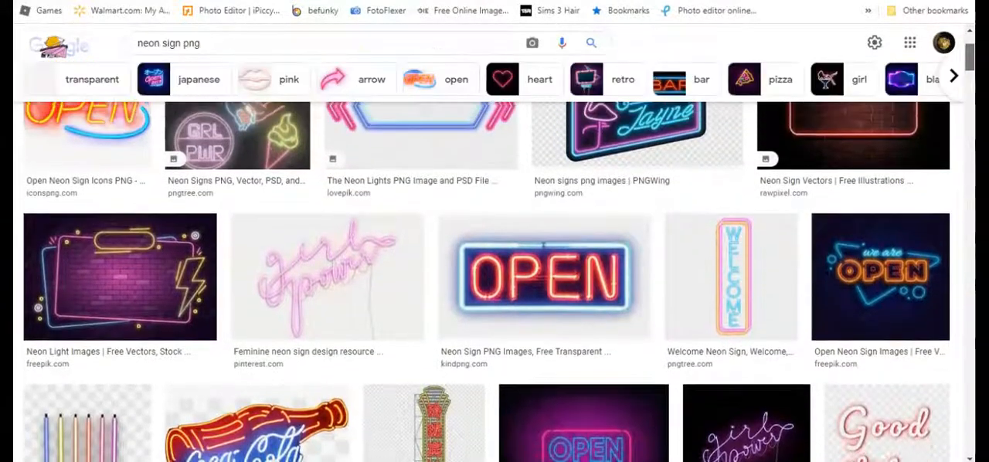
scroll(down, 3)
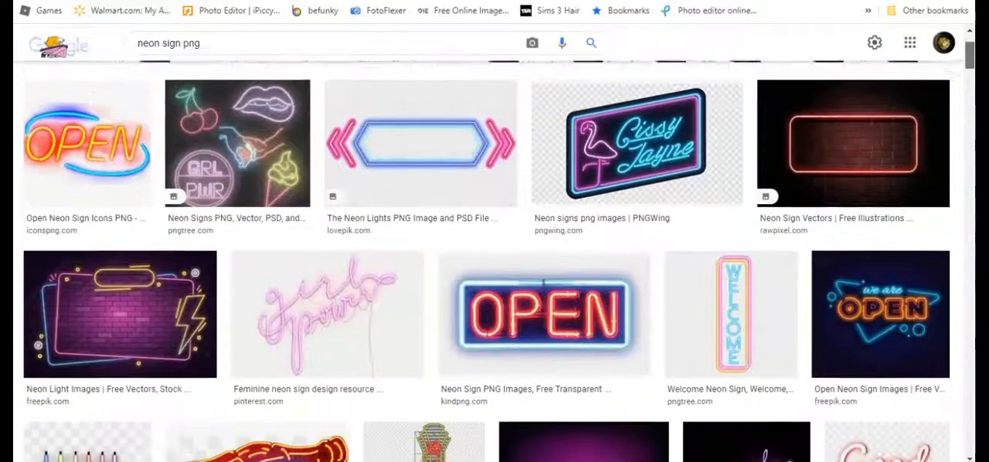
scroll(down, 3)
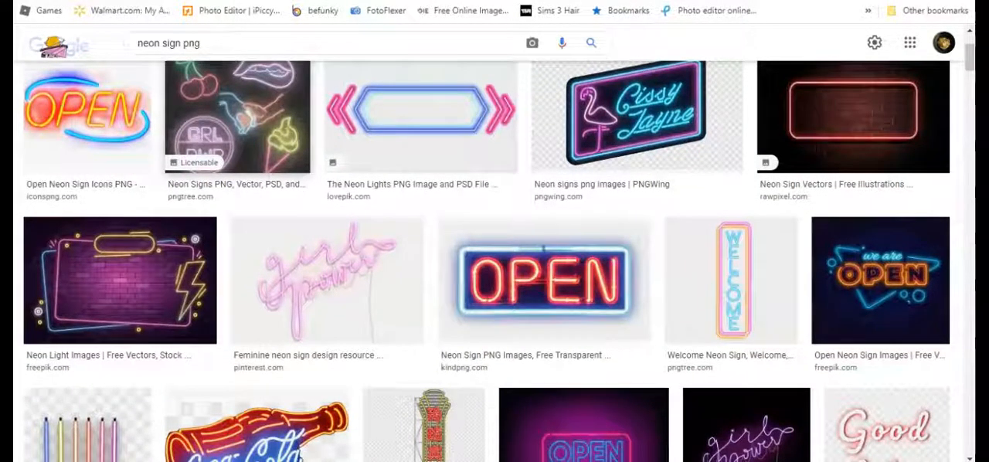
mouse_move(850, 116)
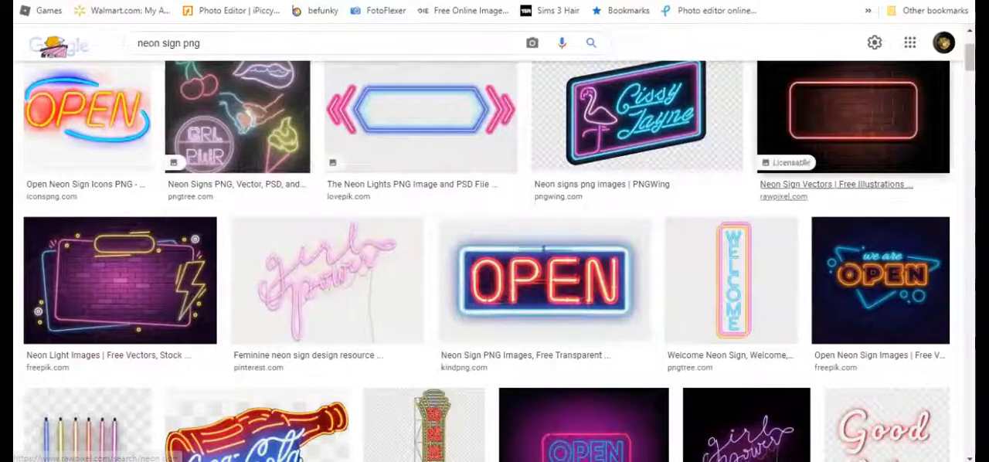
scroll(down, 3)
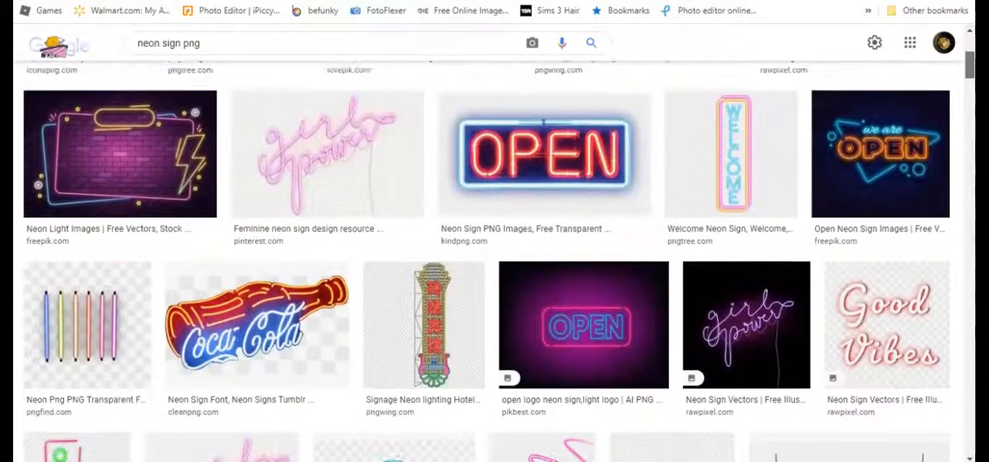
scroll(down, 3)
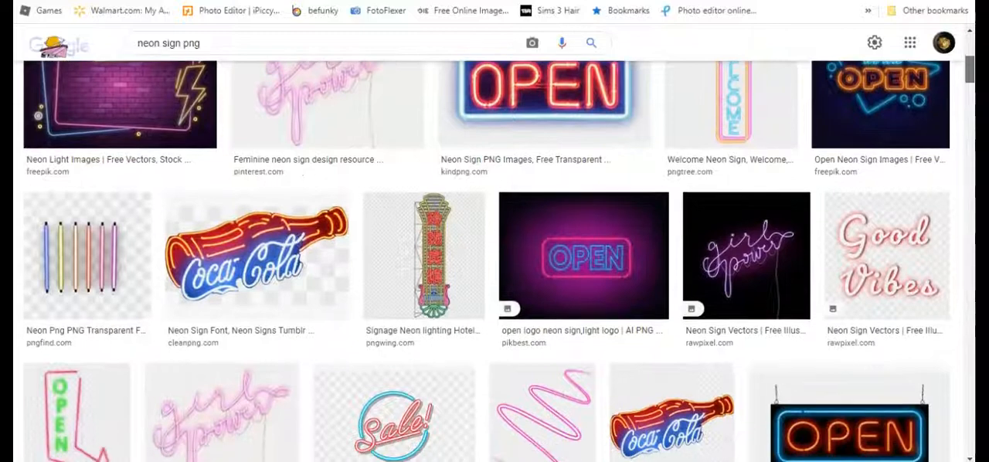
scroll(down, 3)
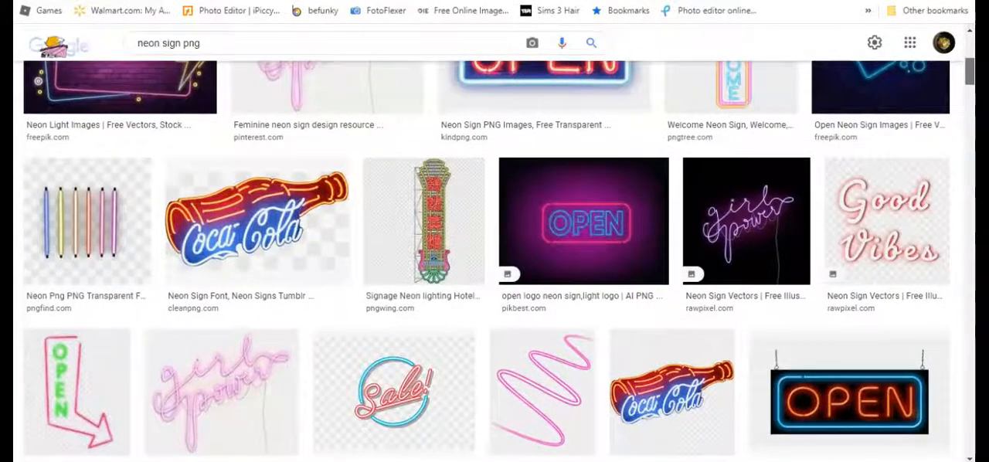
scroll(down, 3)
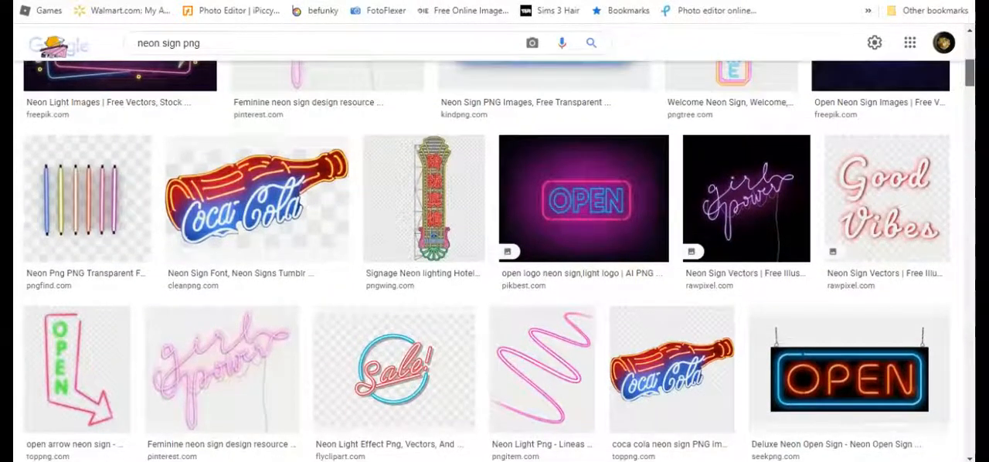
scroll(down, 3)
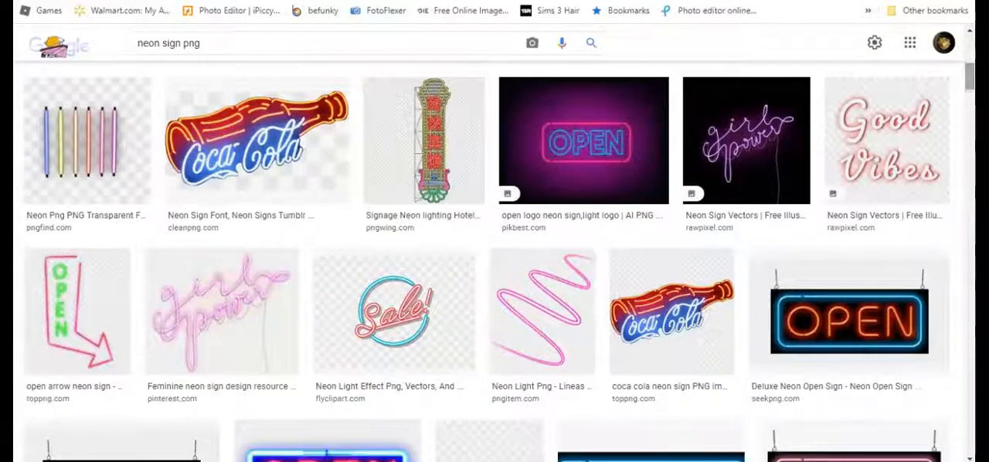
mouse_move(884, 141)
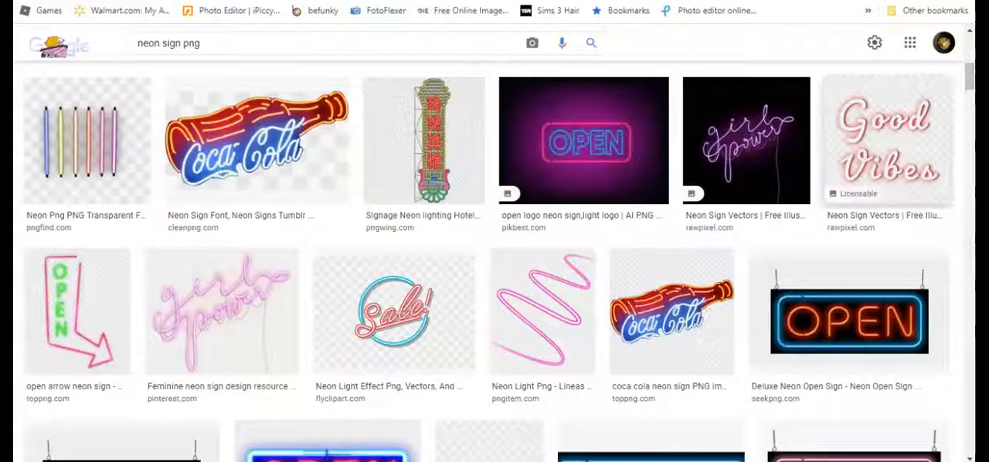
scroll(down, 3)
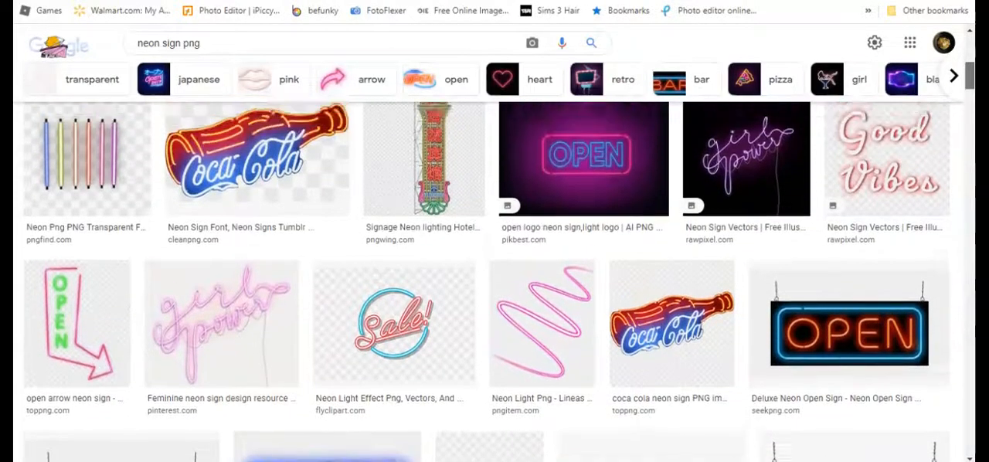
scroll(down, 3)
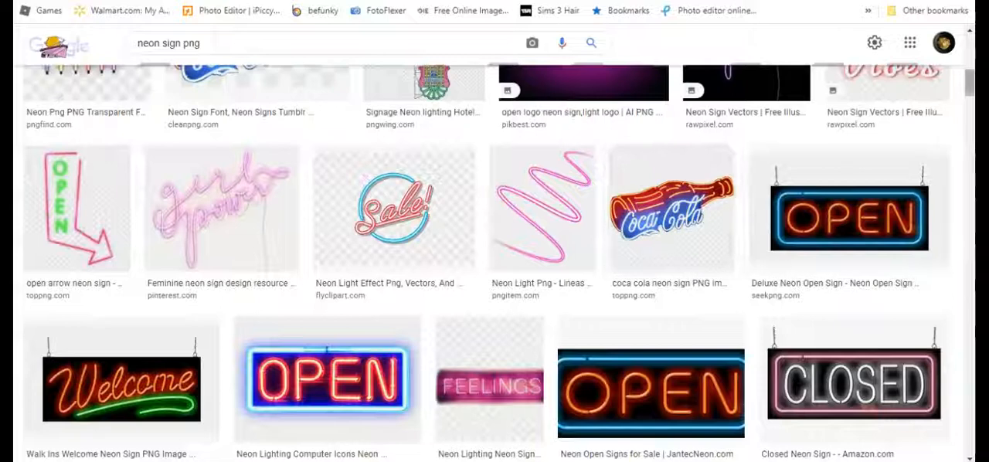
scroll(down, 3)
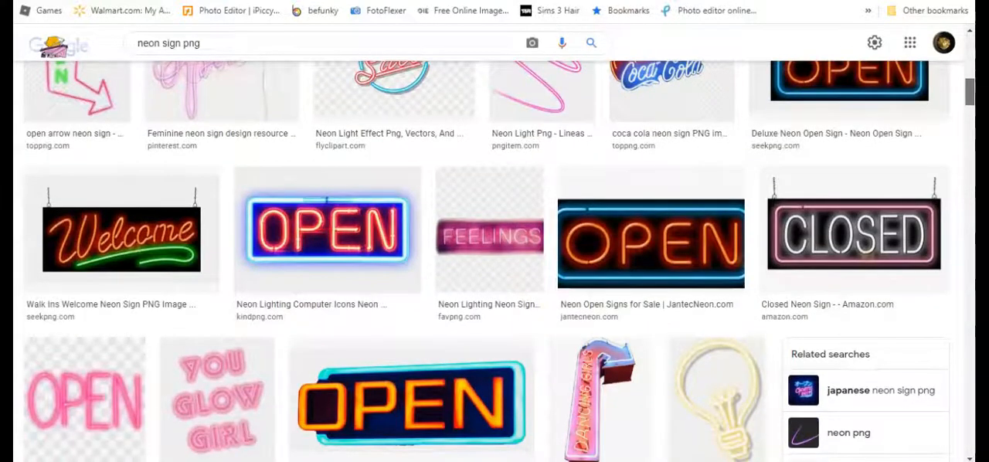
scroll(down, 3)
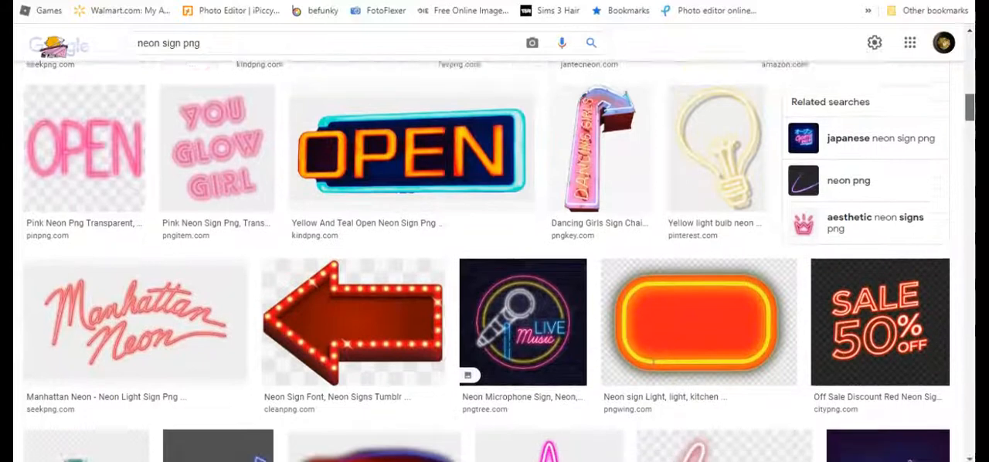
scroll(down, 3)
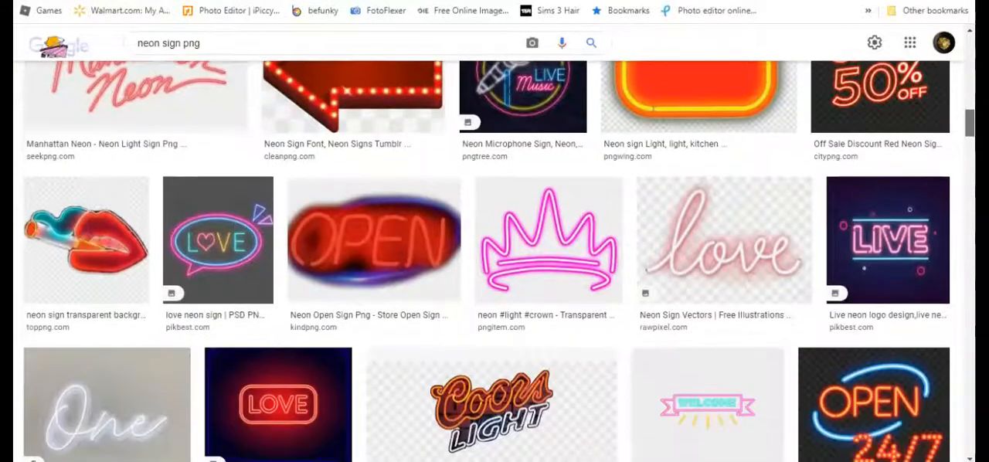
scroll(down, 3)
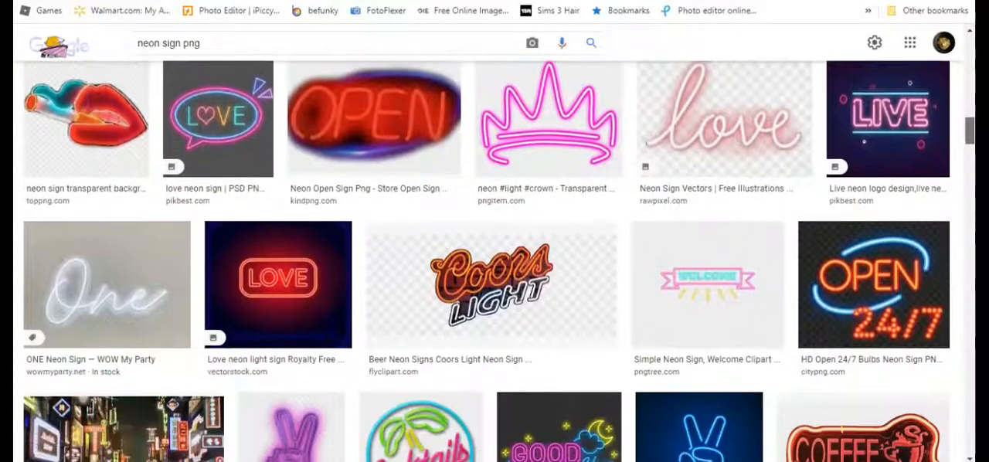
scroll(down, 3)
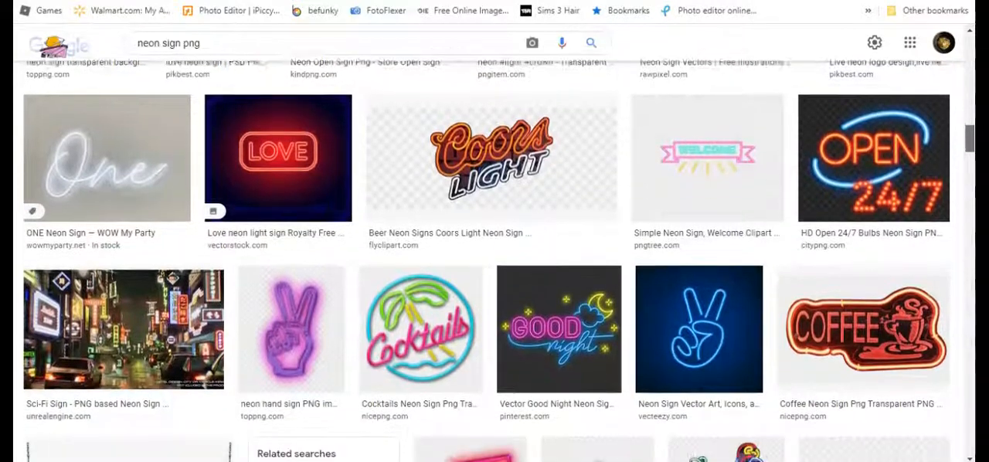
scroll(down, 3)
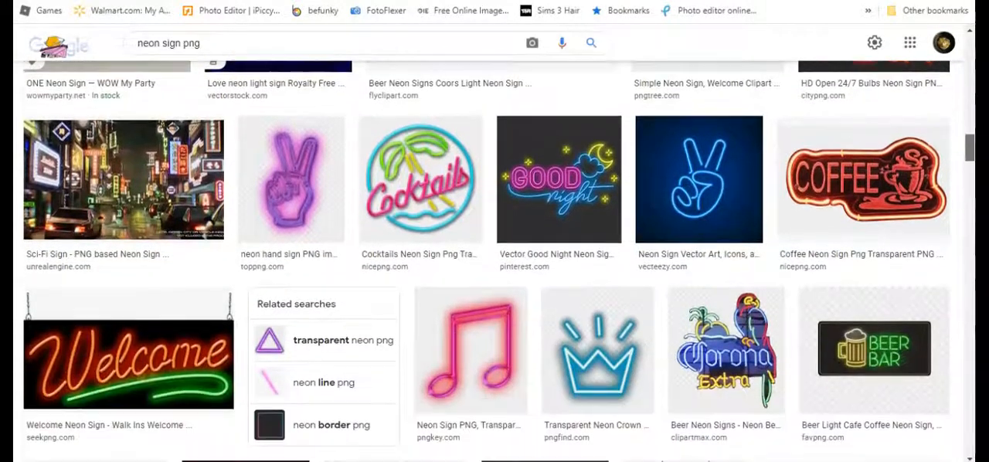
scroll(down, 3)
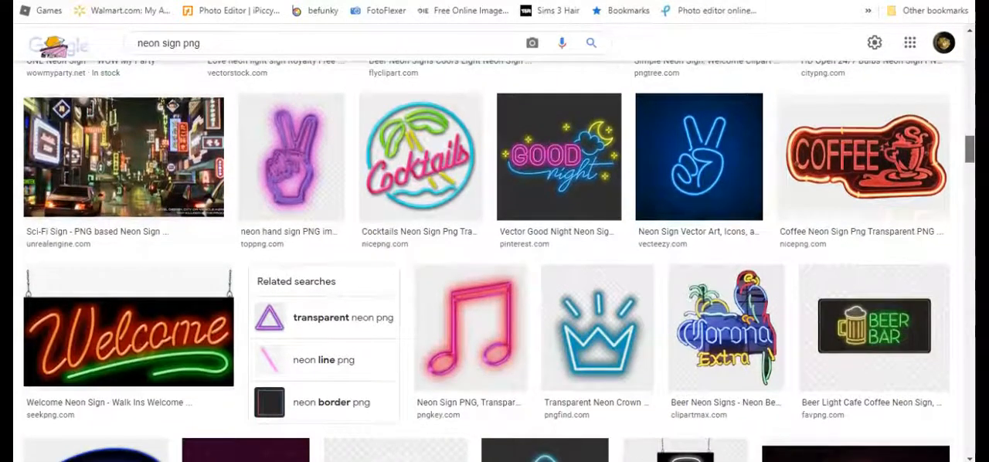
scroll(down, 3)
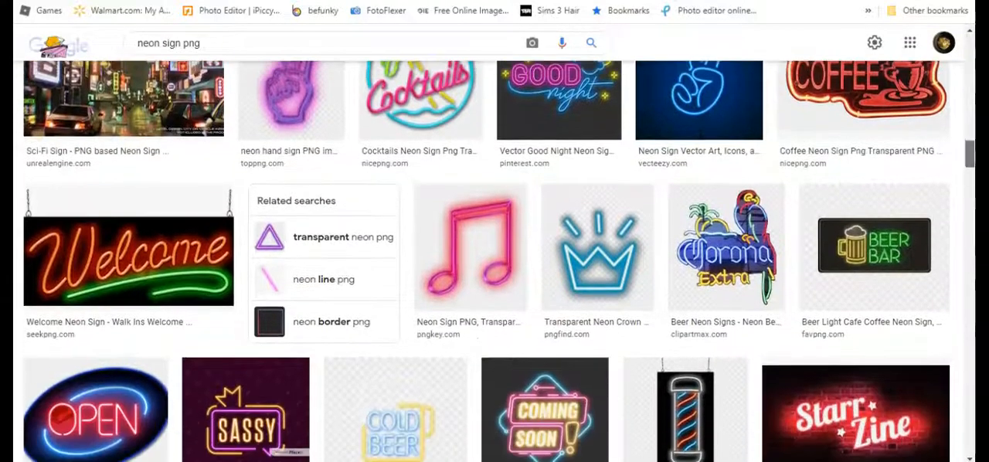
scroll(down, 3)
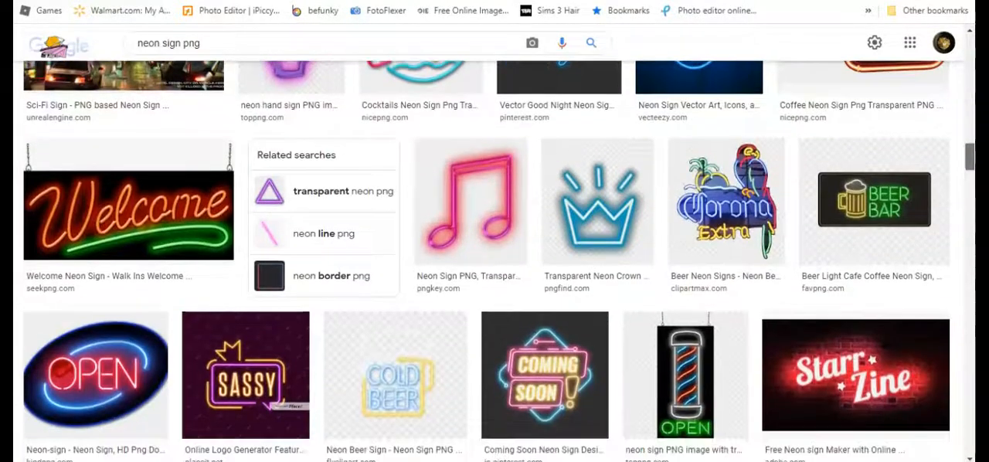
scroll(down, 3)
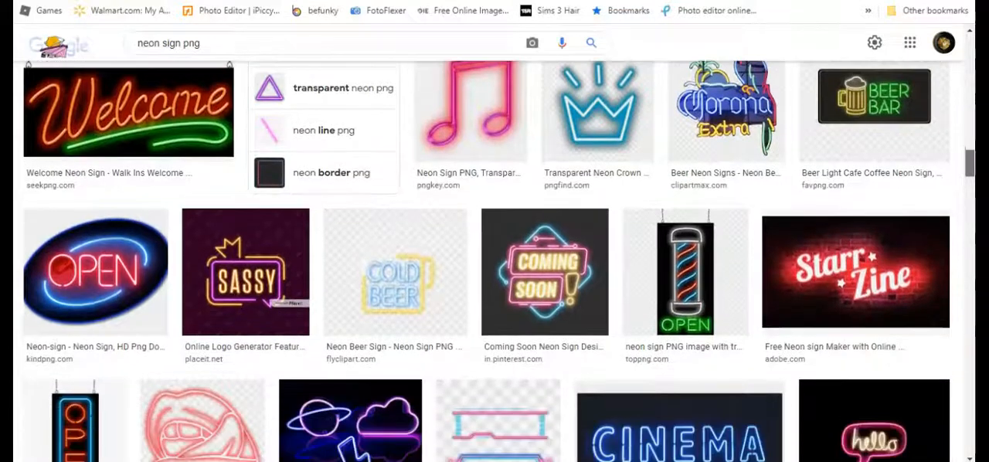
scroll(down, 3)
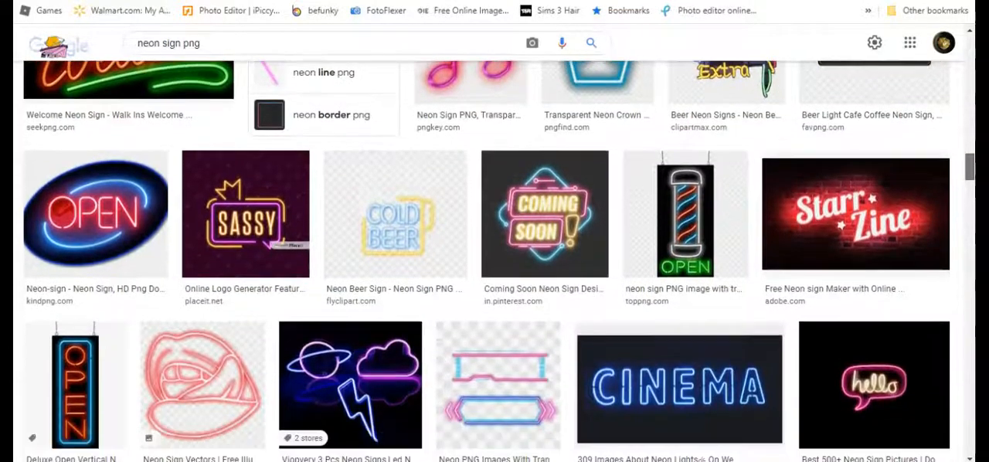
scroll(down, 3)
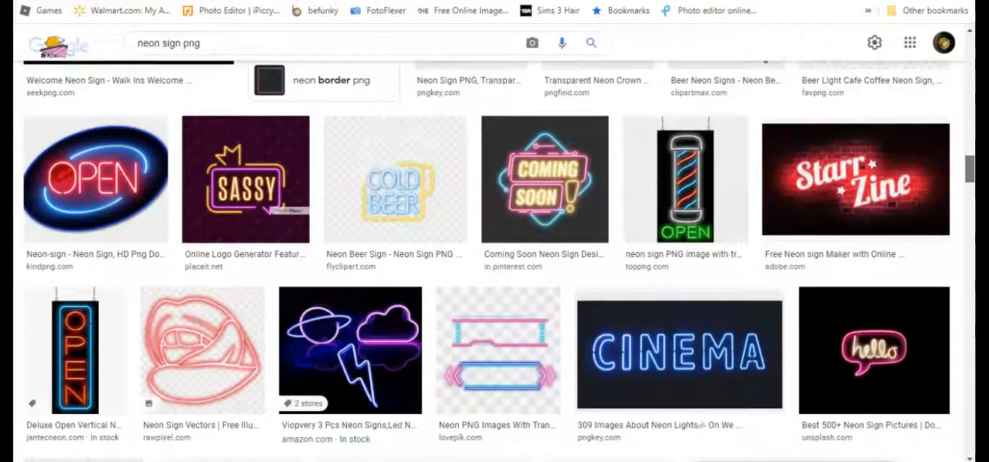
scroll(down, 3)
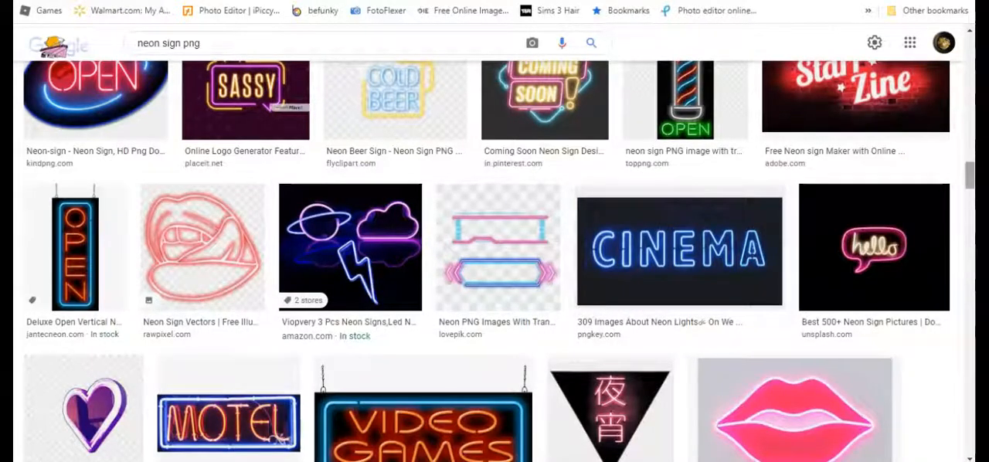
scroll(down, 3)
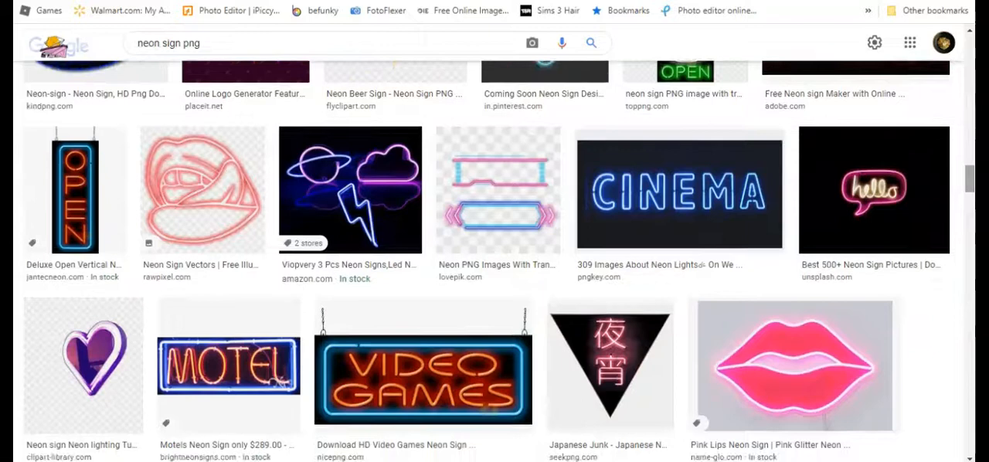
scroll(down, 3)
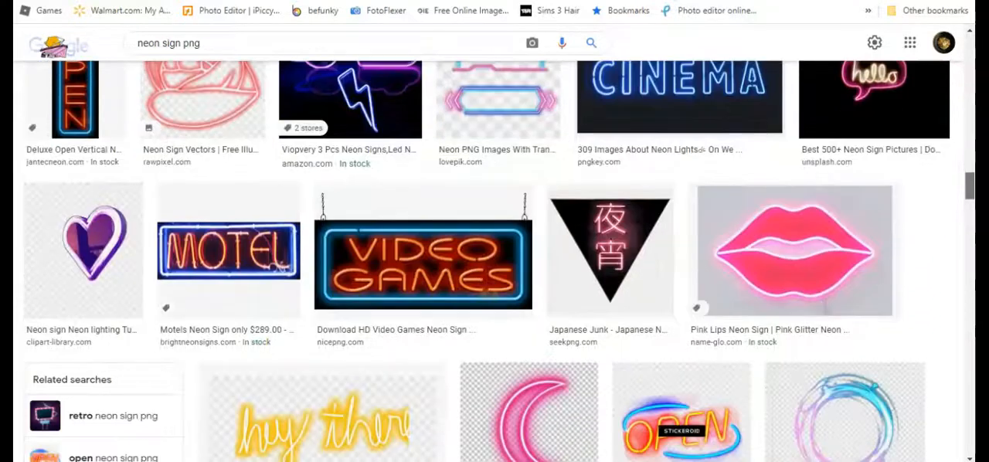
scroll(down, 3)
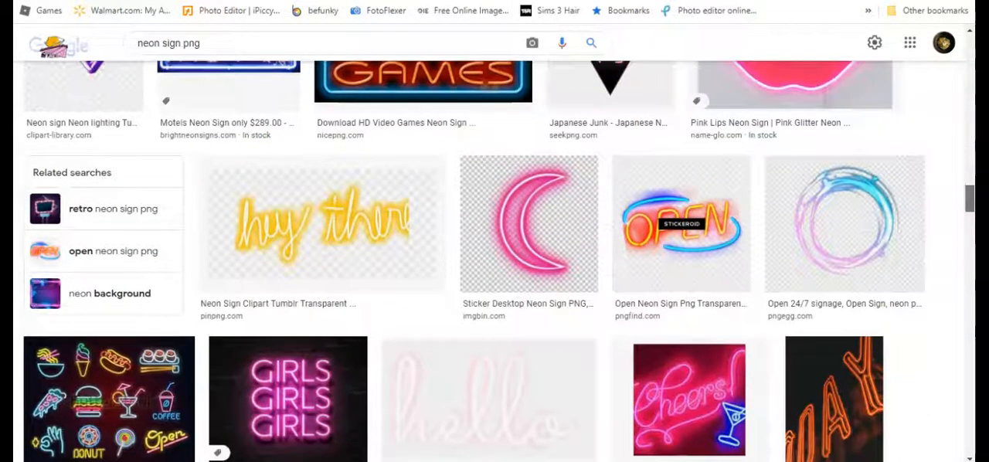
scroll(down, 3)
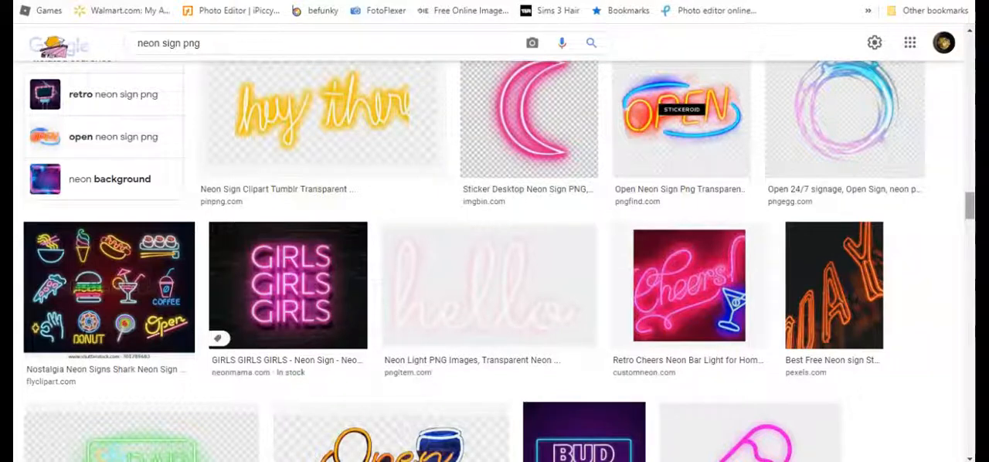
scroll(down, 3)
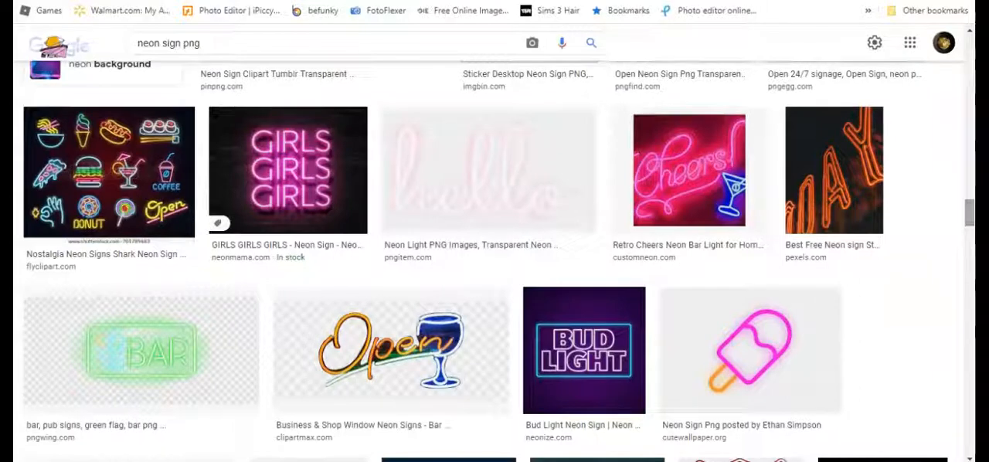
scroll(down, 3)
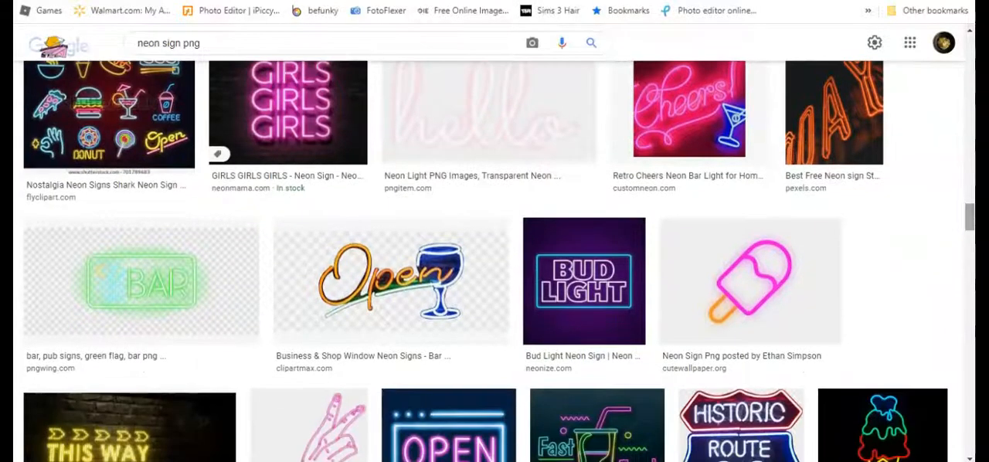
scroll(down, 3)
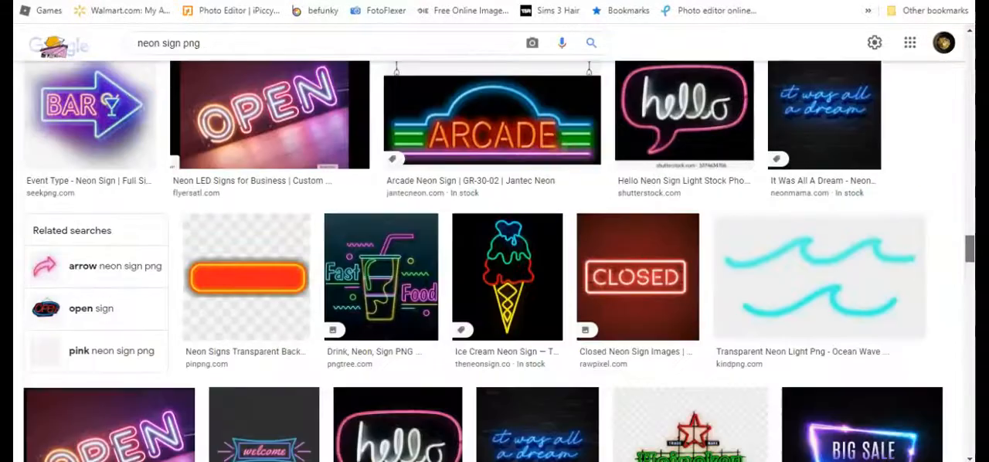
scroll(down, 3)
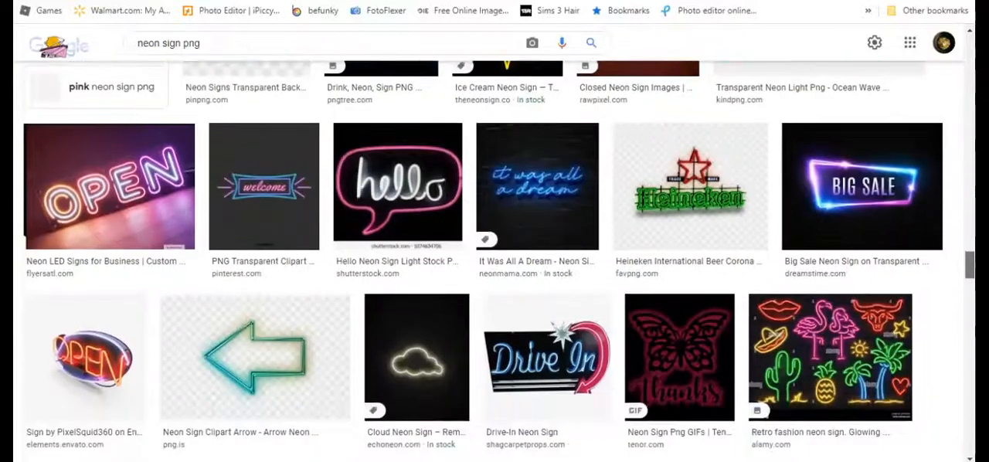
scroll(down, 3)
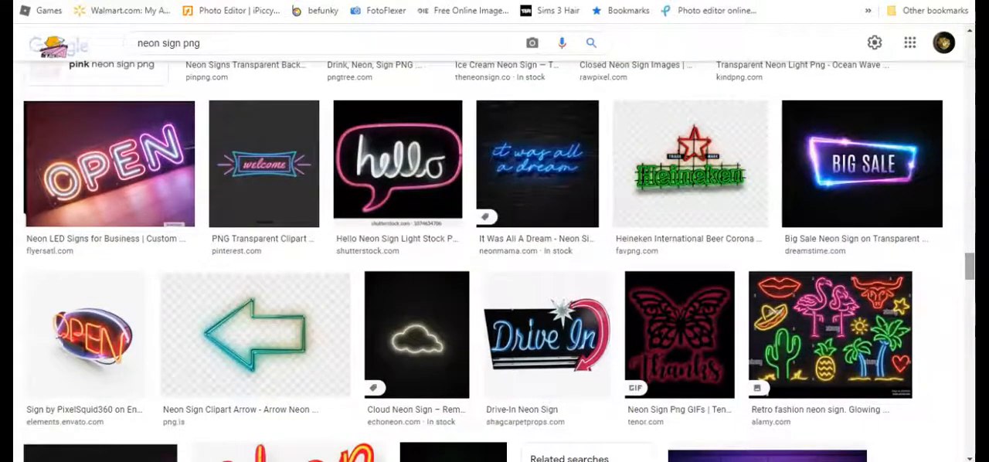
scroll(down, 3)
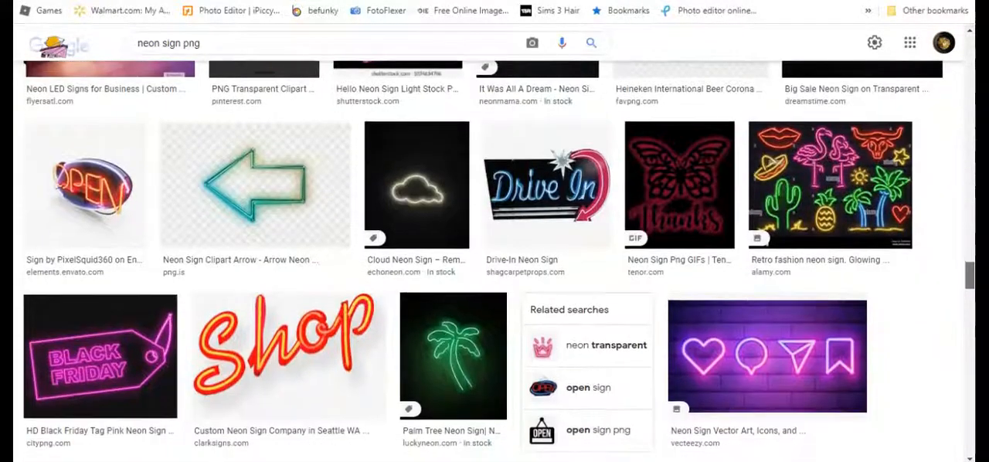
scroll(down, 3)
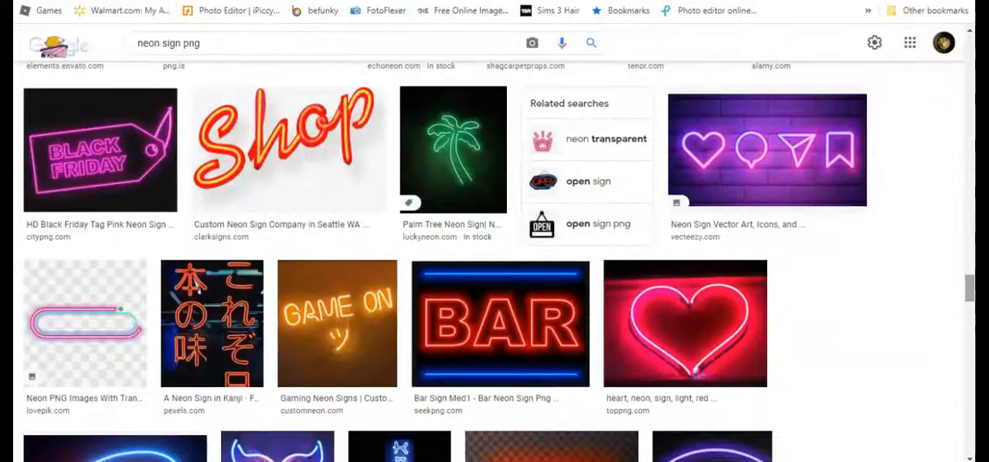
scroll(down, 3)
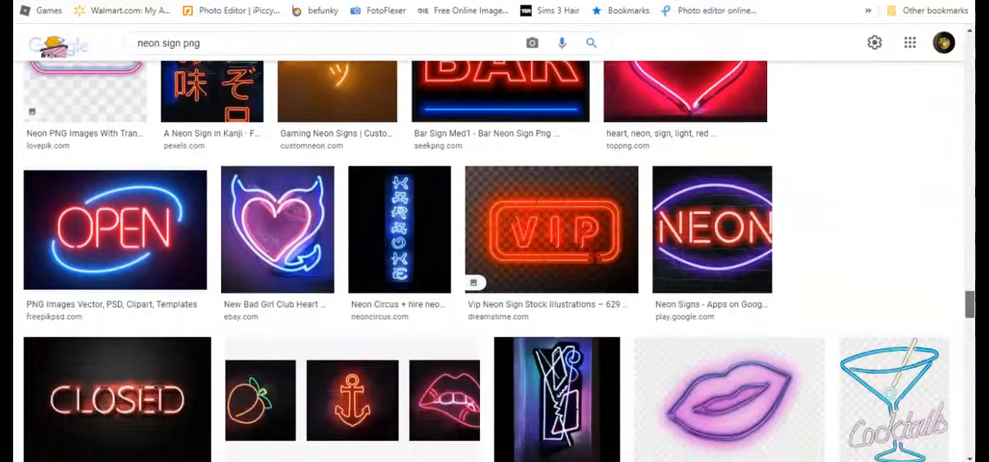
scroll(down, 3)
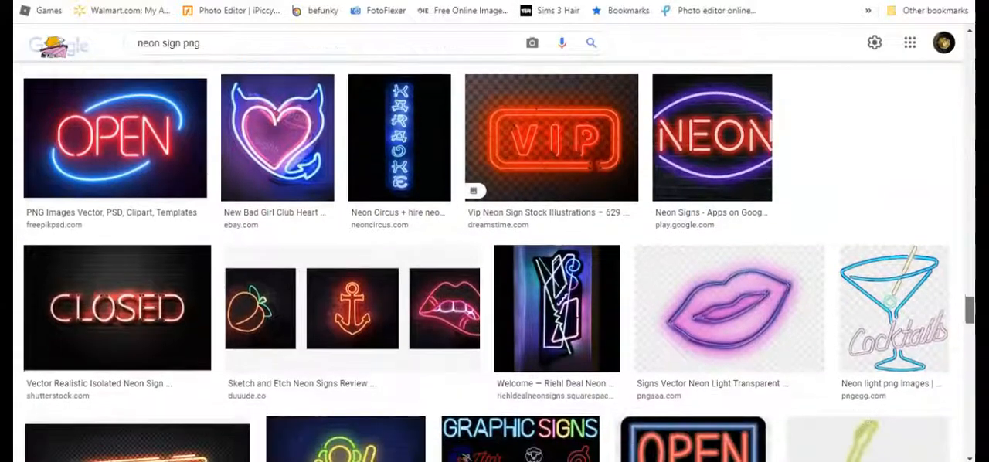
scroll(down, 3)
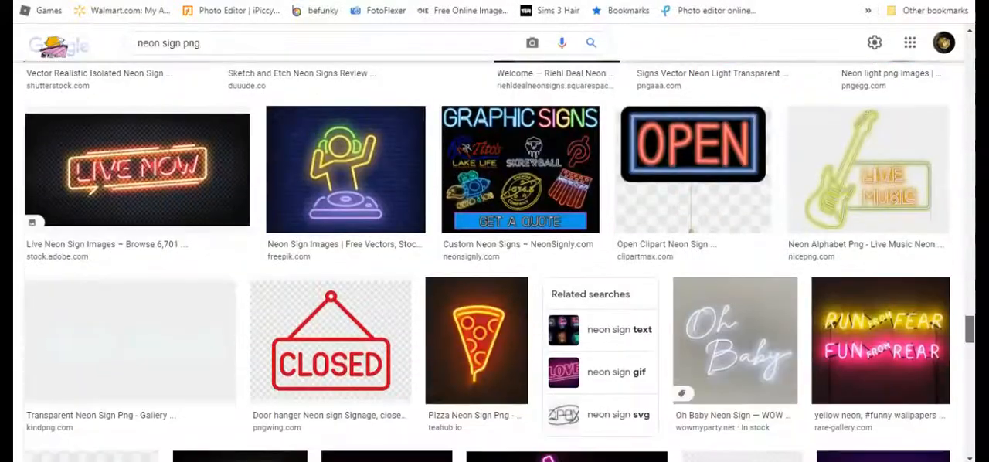
scroll(down, 3)
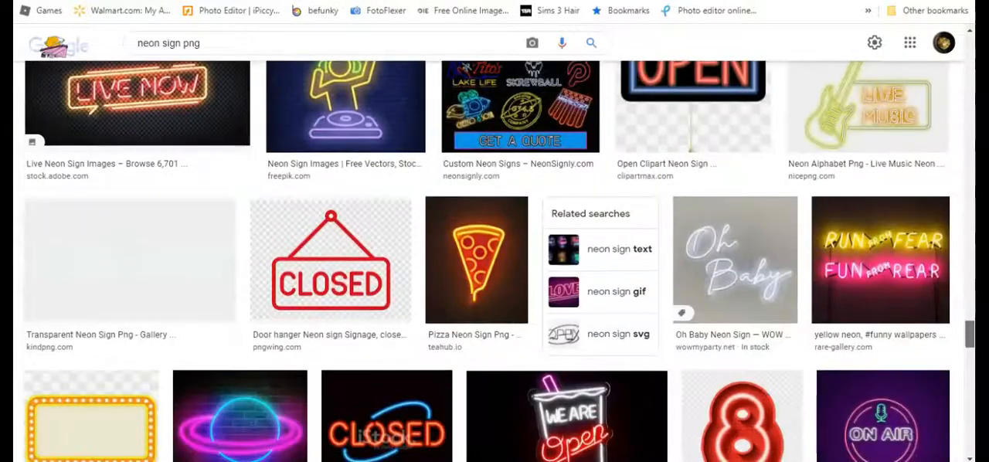
scroll(down, 3)
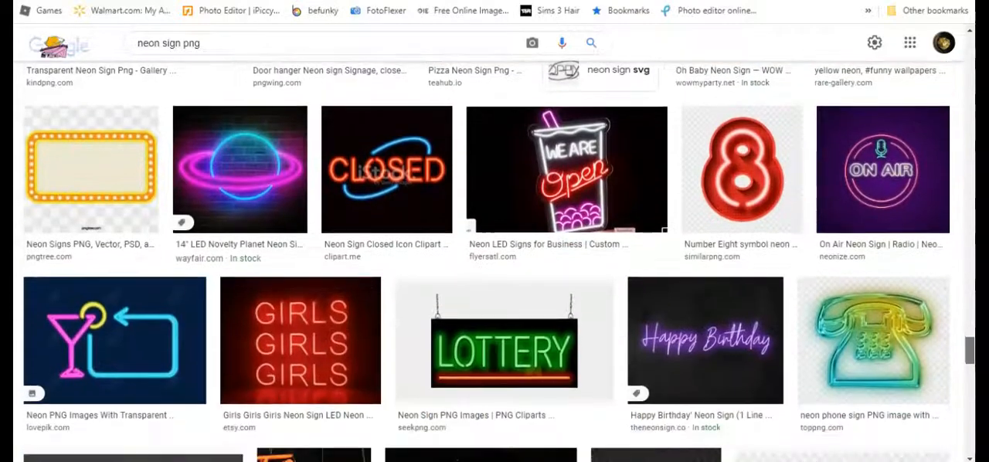
scroll(down, 3)
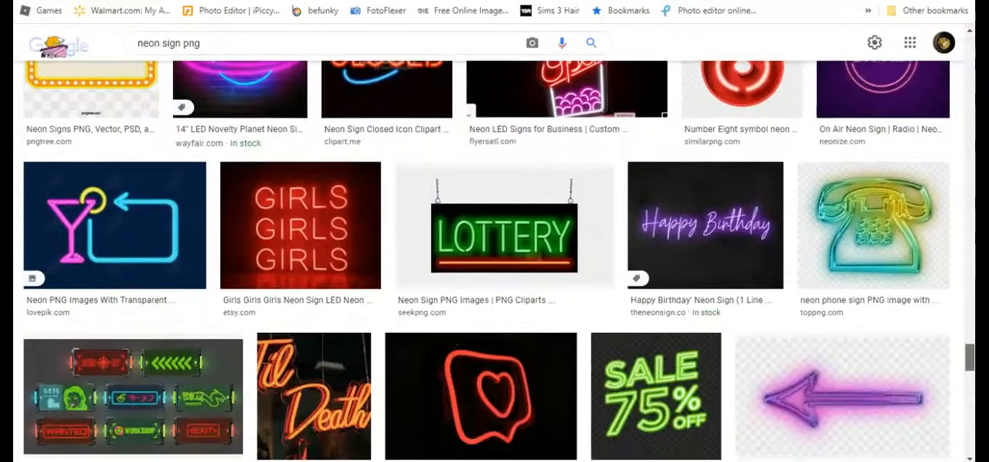
scroll(down, 3)
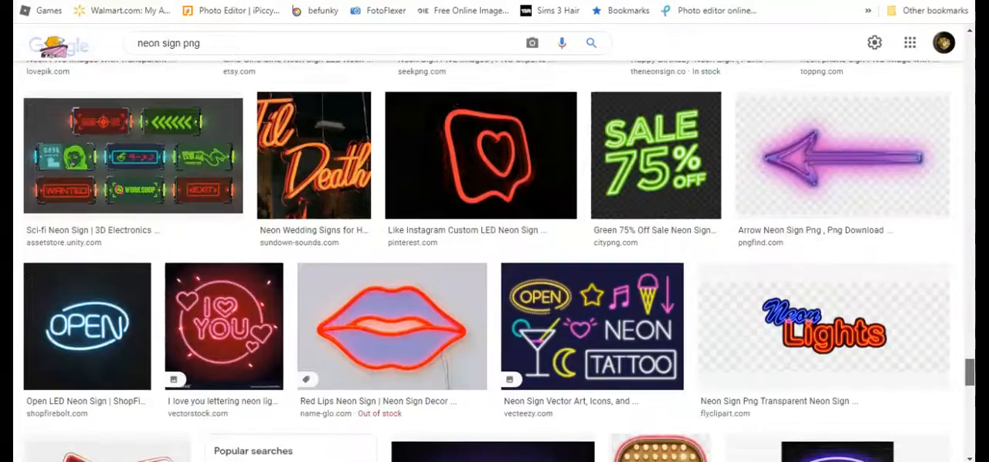
scroll(down, 3)
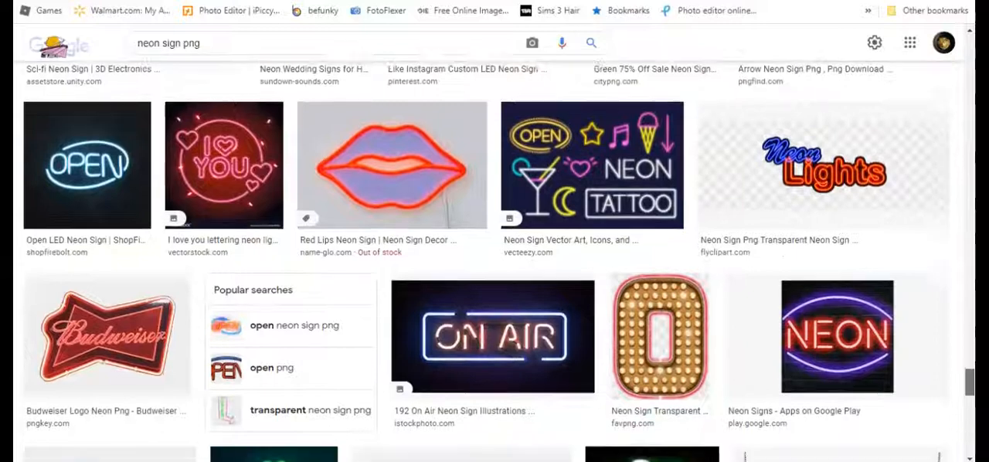
scroll(down, 3)
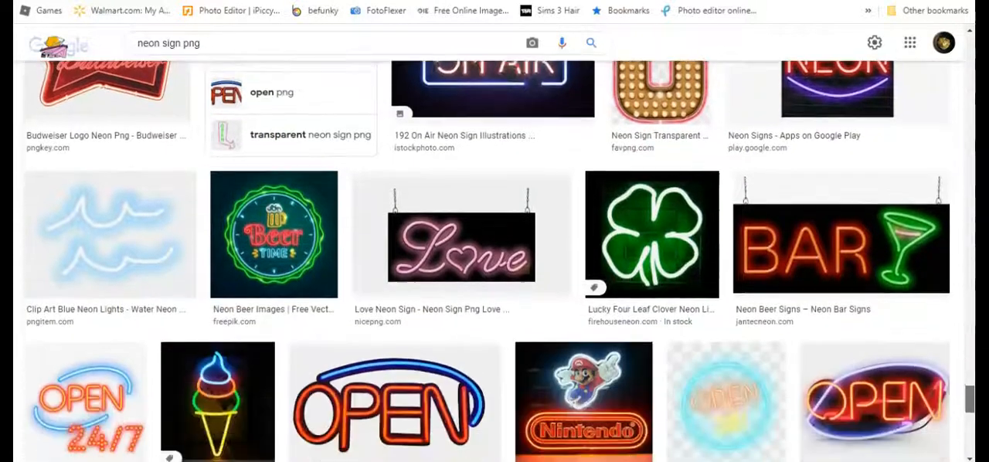
scroll(down, 3)
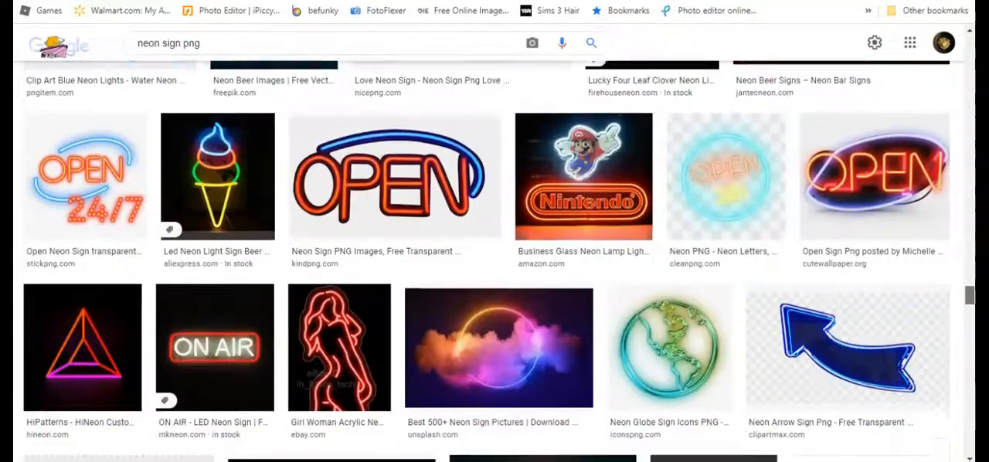
scroll(down, 3)
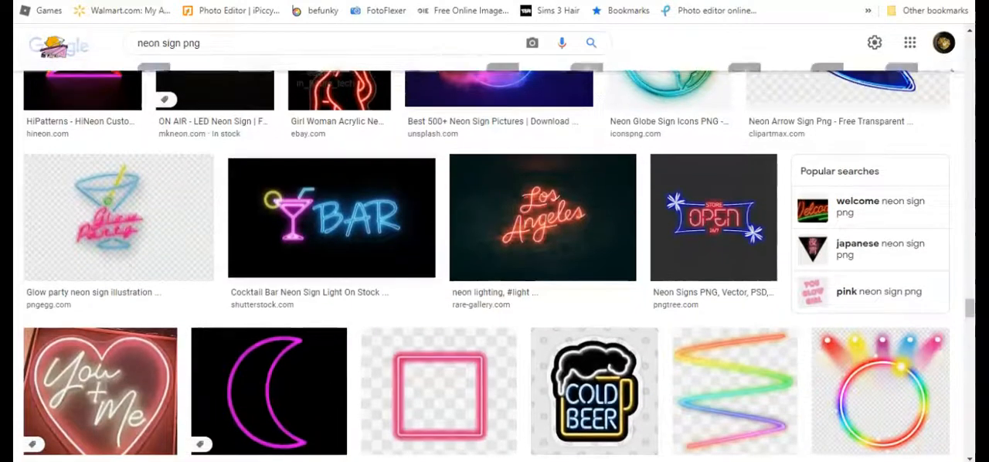
scroll(down, 3)
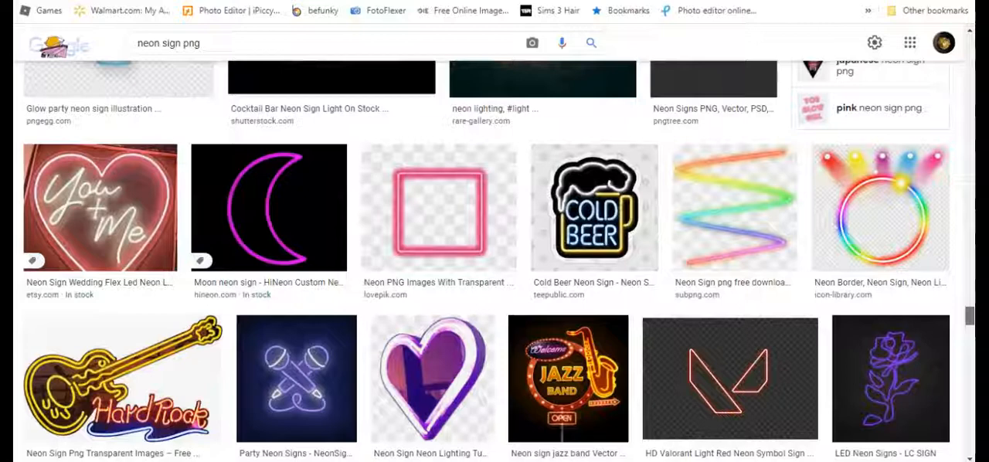
scroll(down, 3)
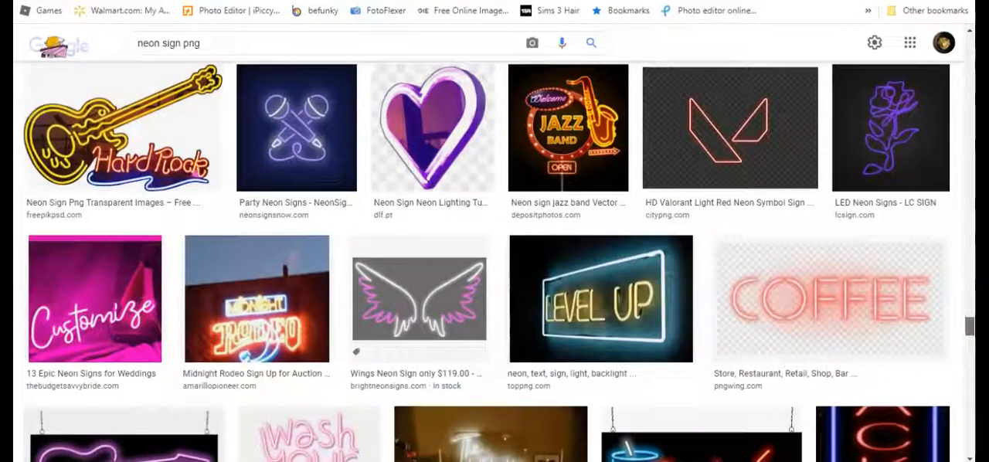
scroll(down, 3)
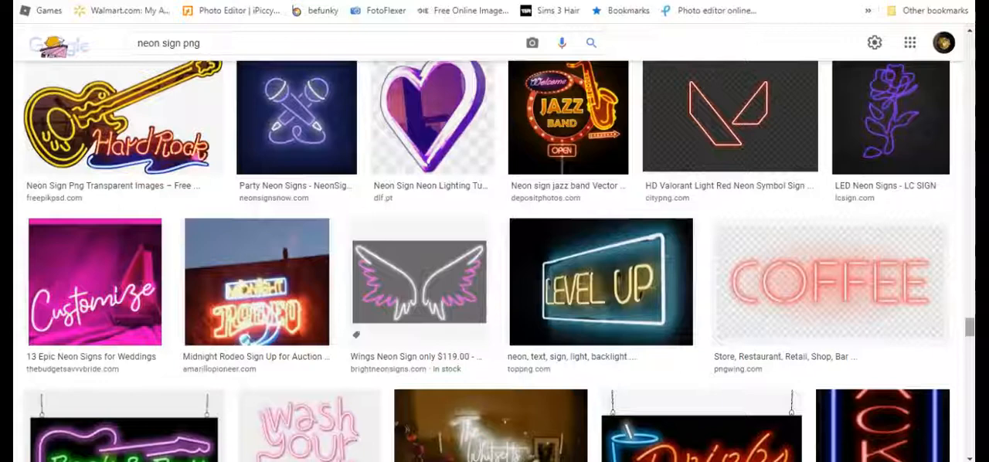
scroll(down, 3)
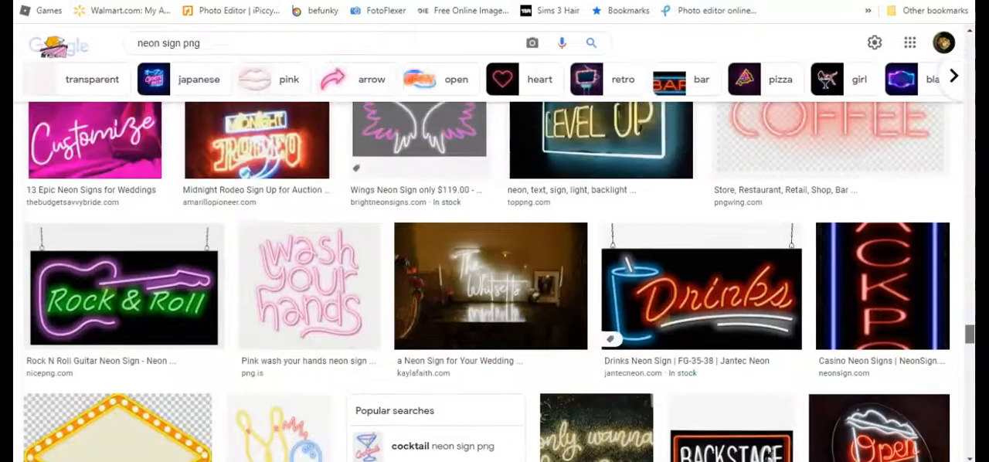
scroll(up, 3)
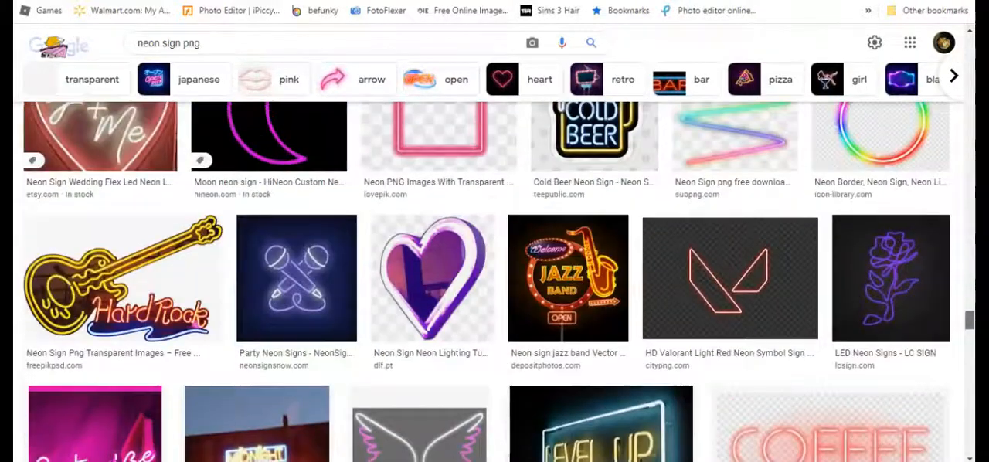
scroll(down, 3)
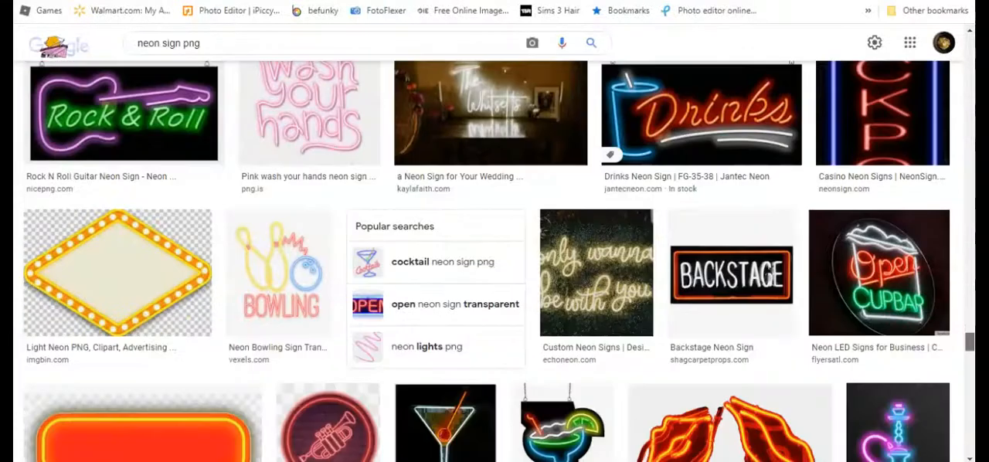
scroll(down, 3)
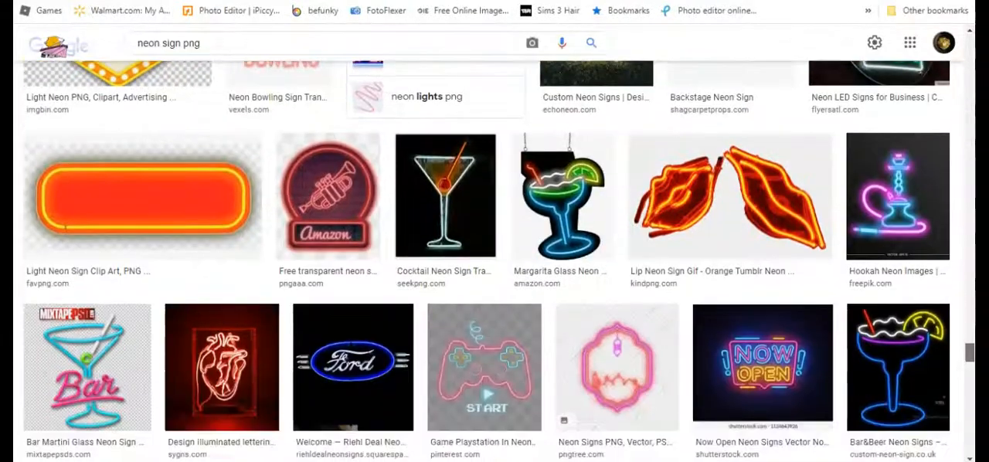
scroll(down, 3)
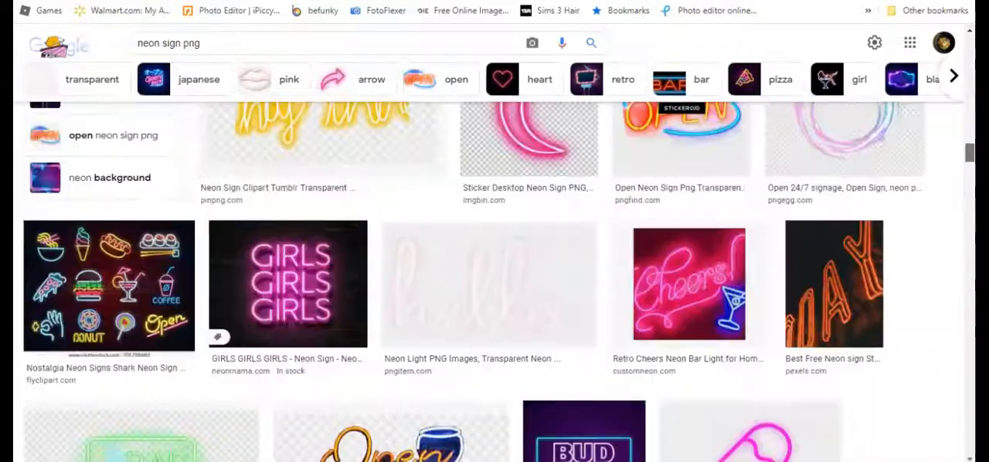
scroll(down, 3)
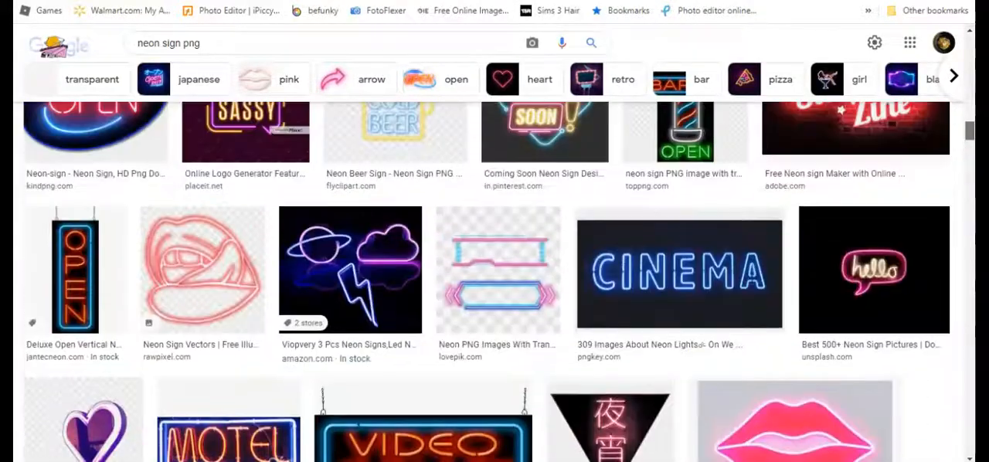
scroll(down, 3)
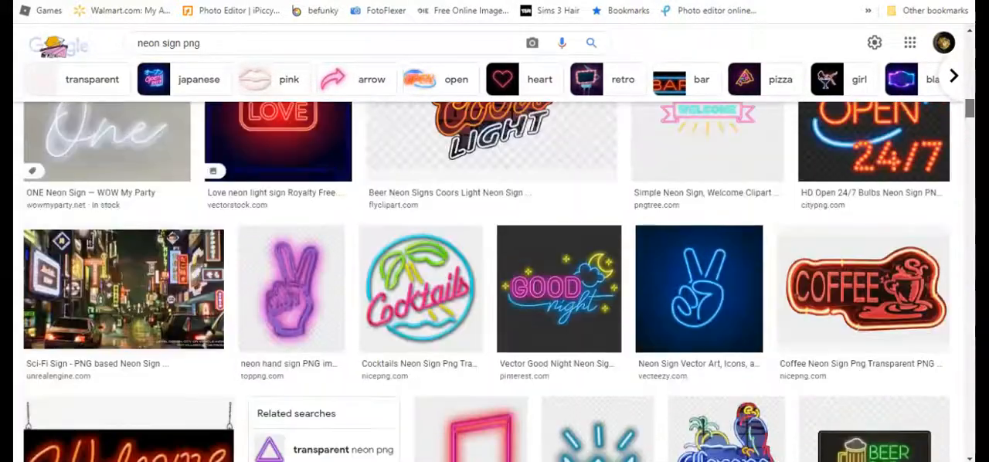
scroll(up, 3)
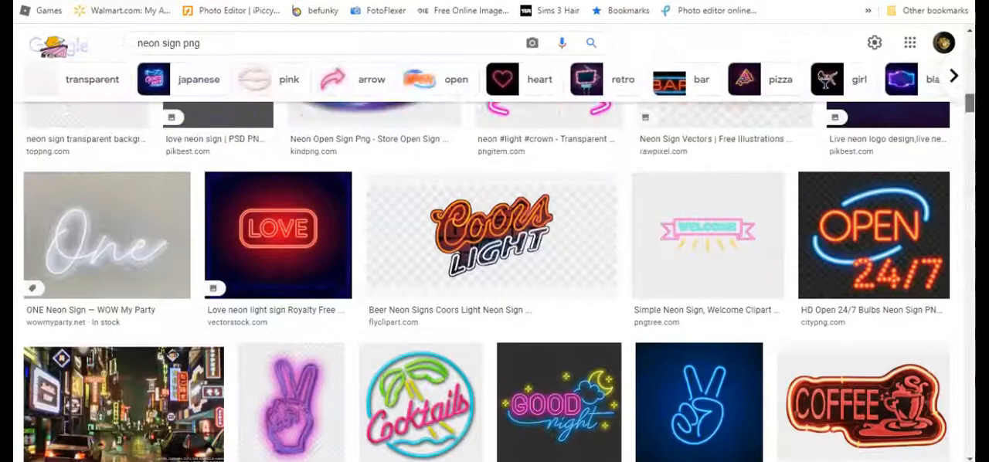
scroll(up, 3)
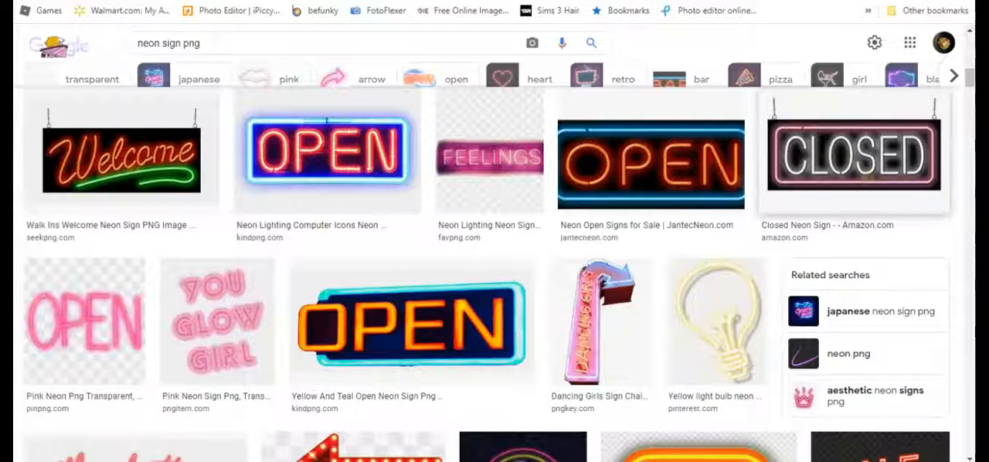
scroll(up, 3)
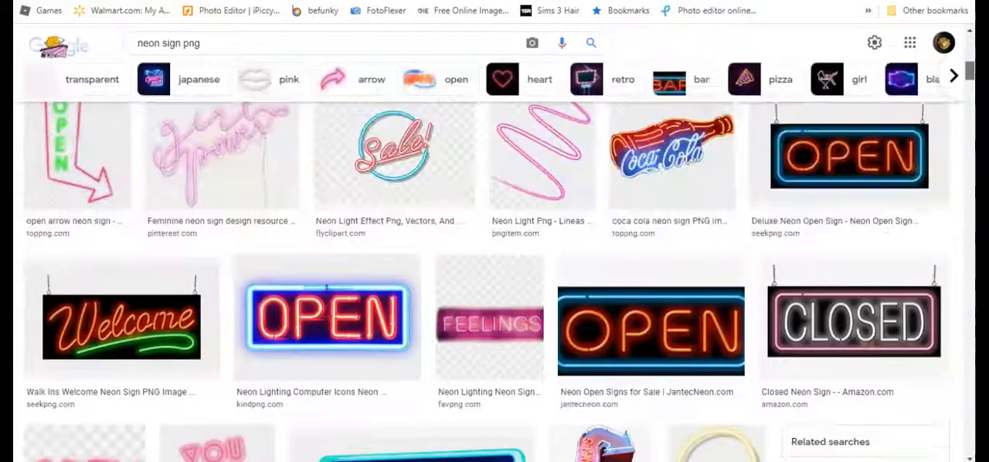
scroll(up, 3)
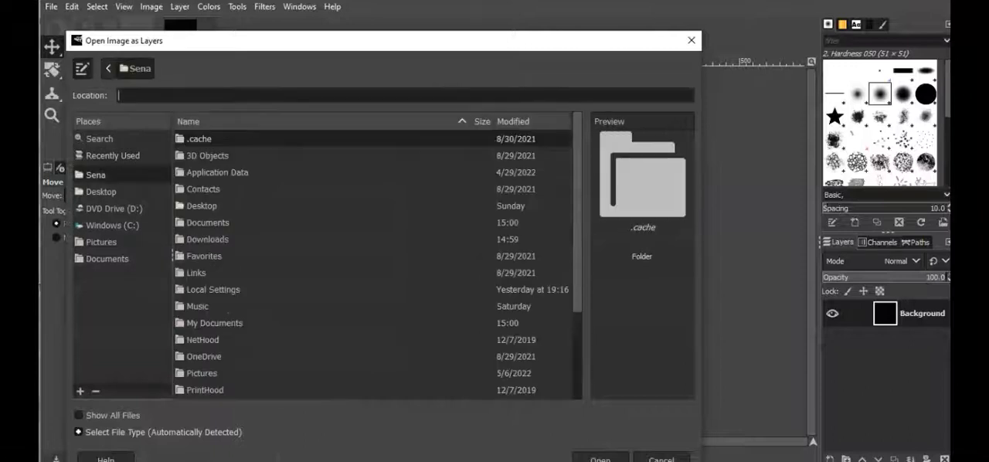
Step: Browse into the Downloads folder to pick the neon lighting PNG as a layer
click(207, 238)
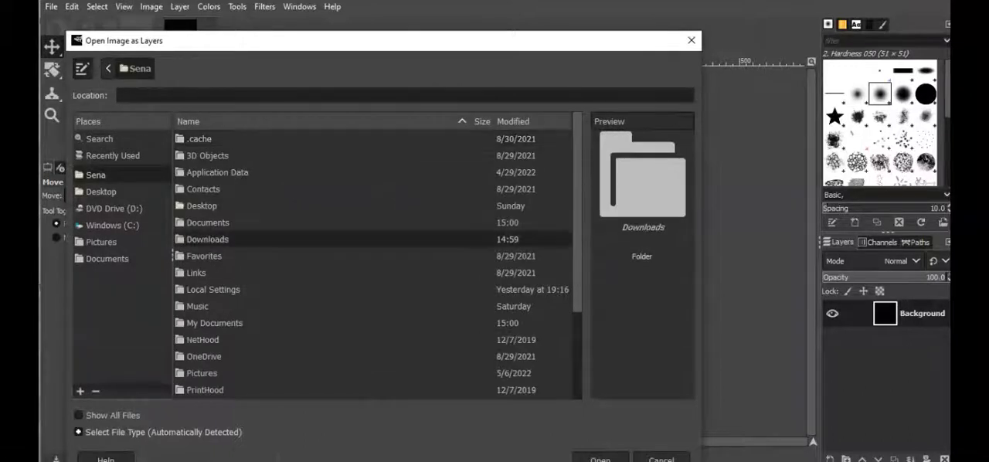
double_click(207, 238)
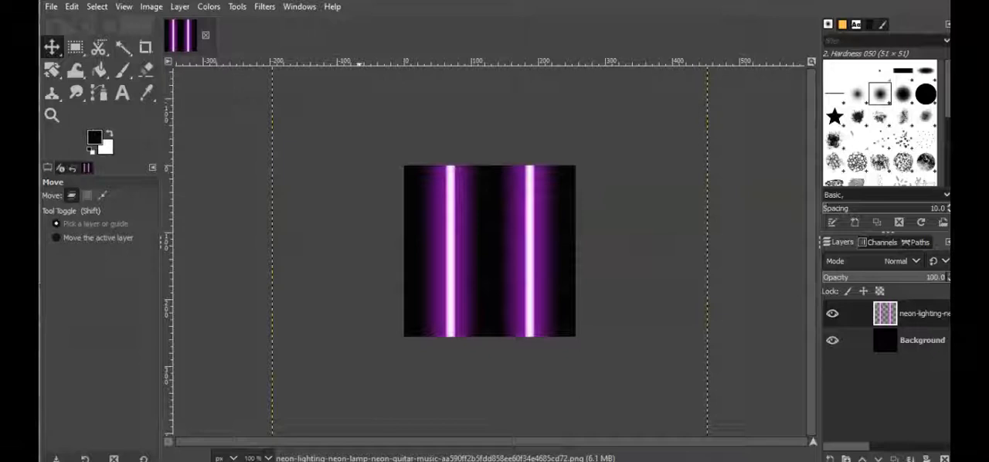
Step: Scale the guitar layer down once, then undo the oversized result
click(179, 6)
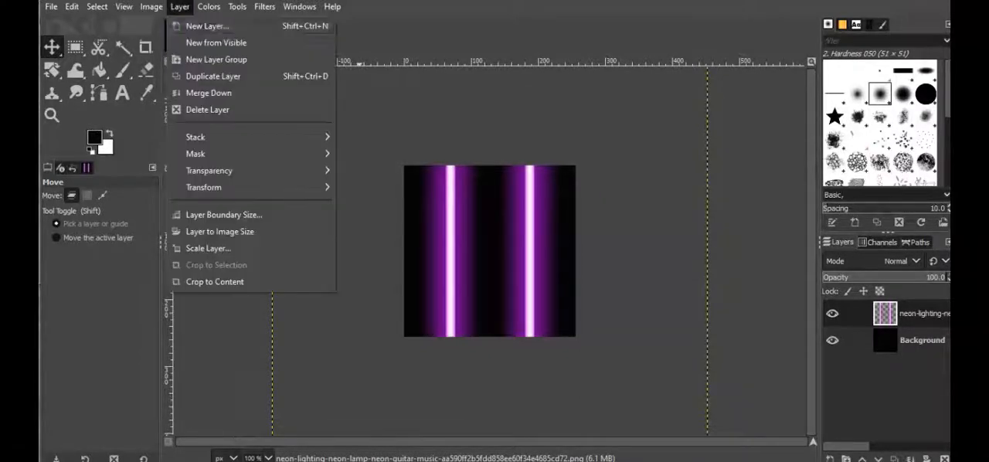
click(207, 248)
text(200)
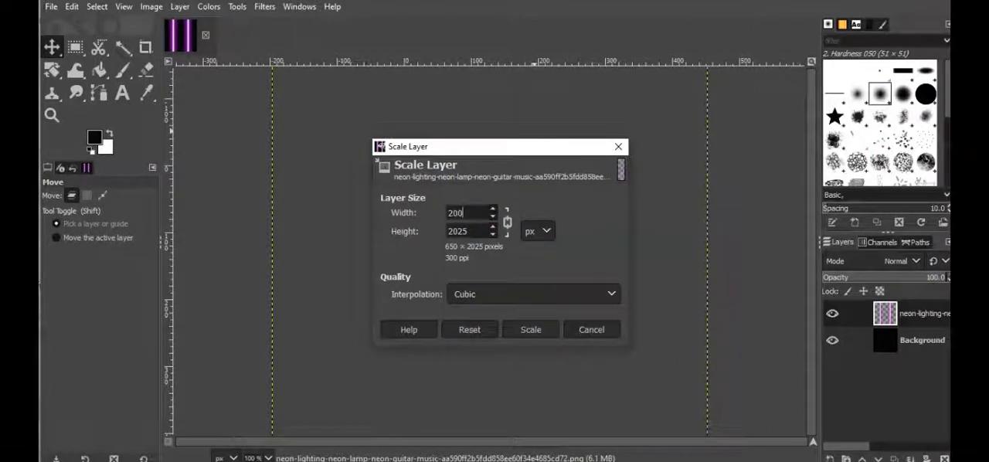
click(530, 330)
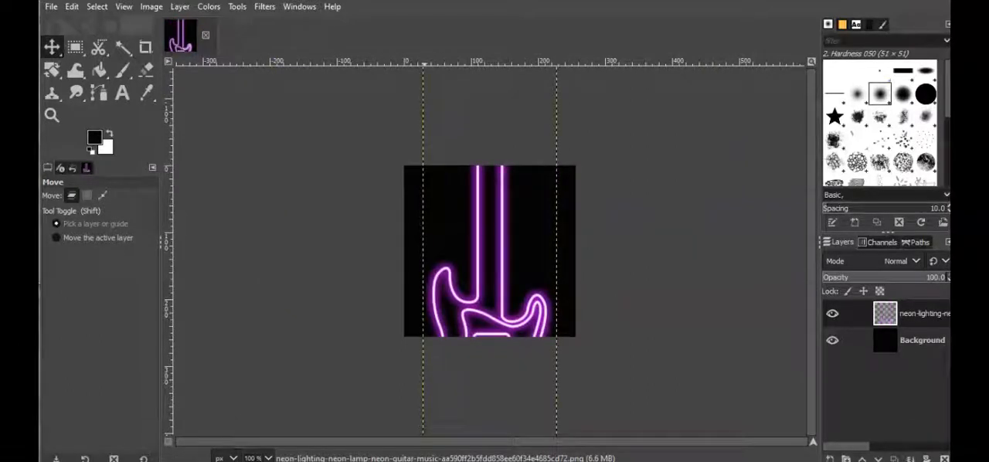
click(71, 7)
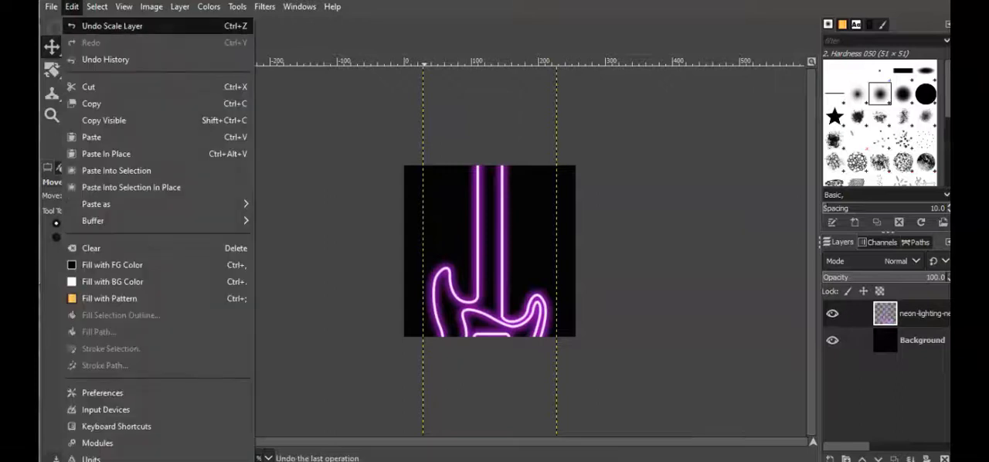
click(179, 6)
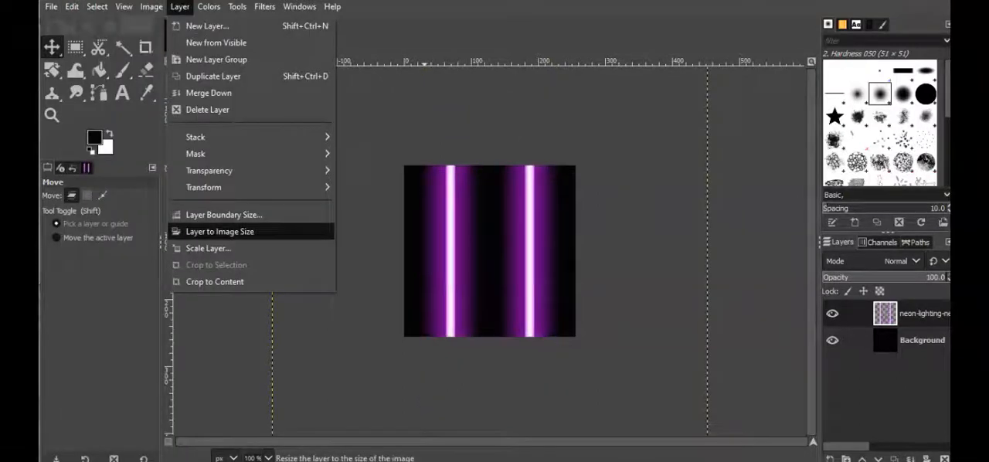
Step: Rescale the guitar layer smaller in steps until the whole guitar fits the black canvas
click(207, 248)
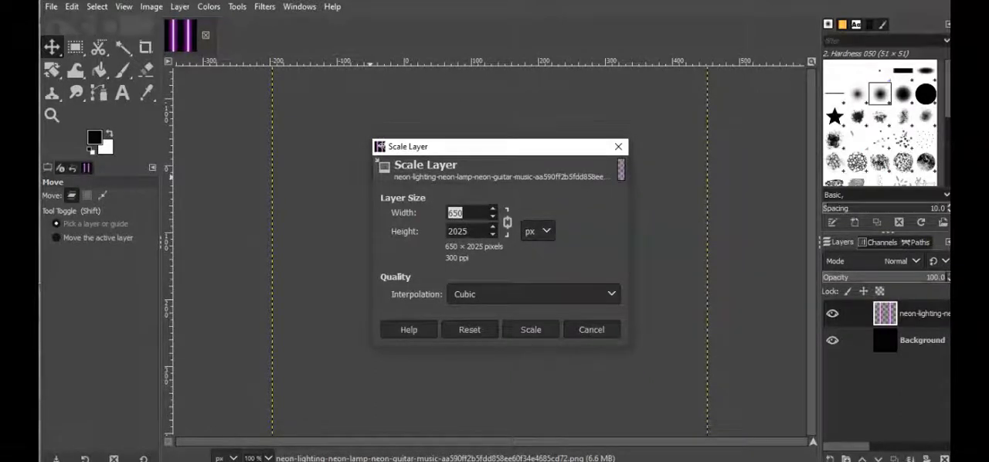
click(532, 329)
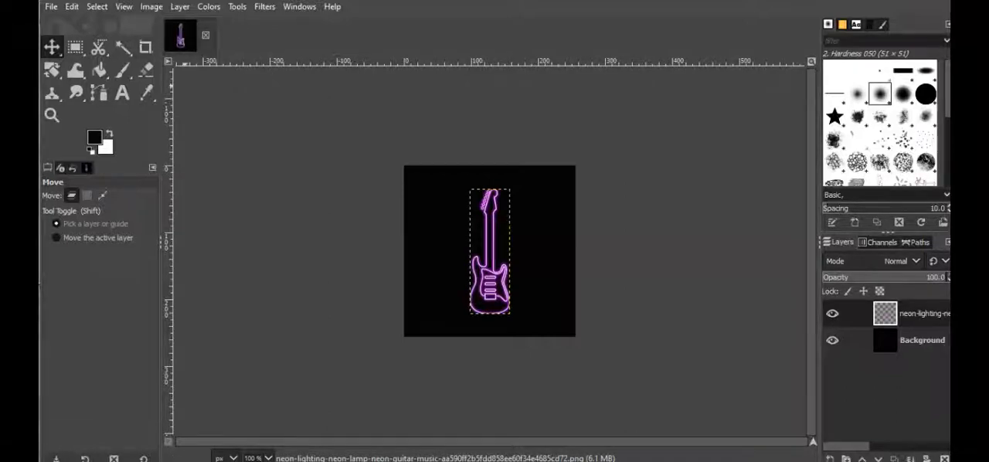
click(180, 6)
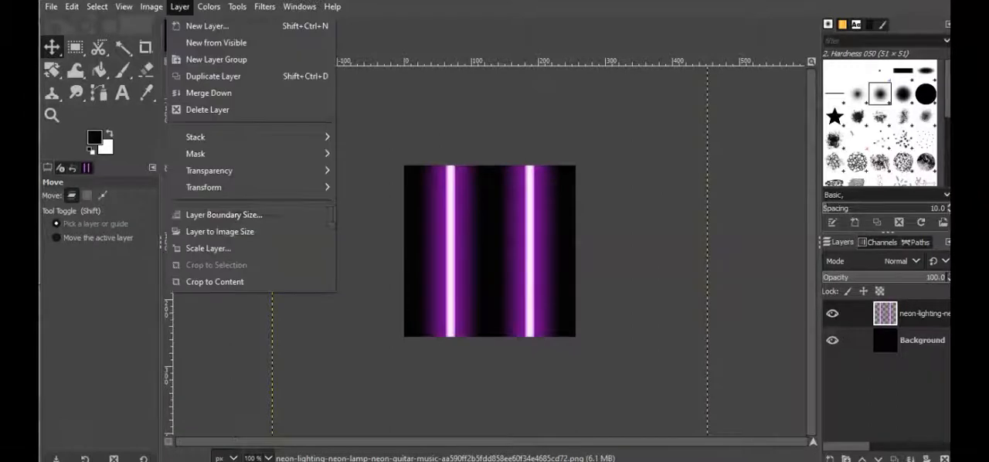
click(208, 247)
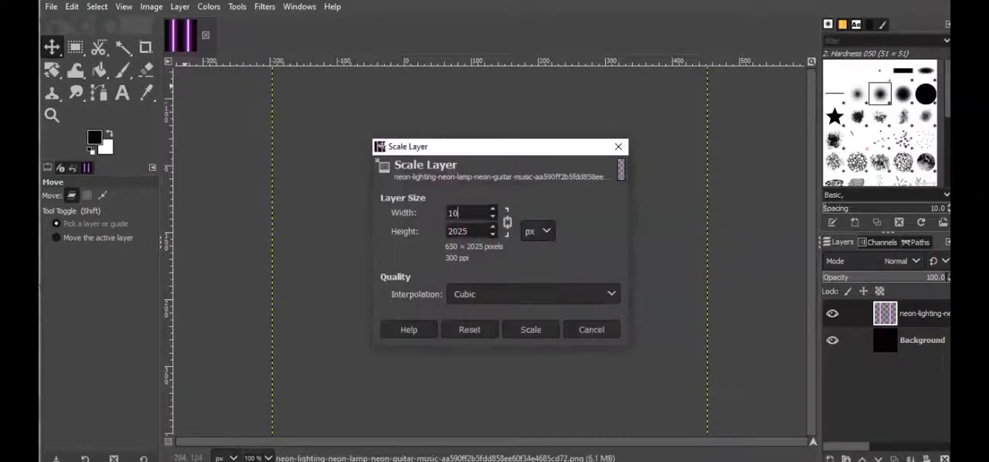
click(531, 329)
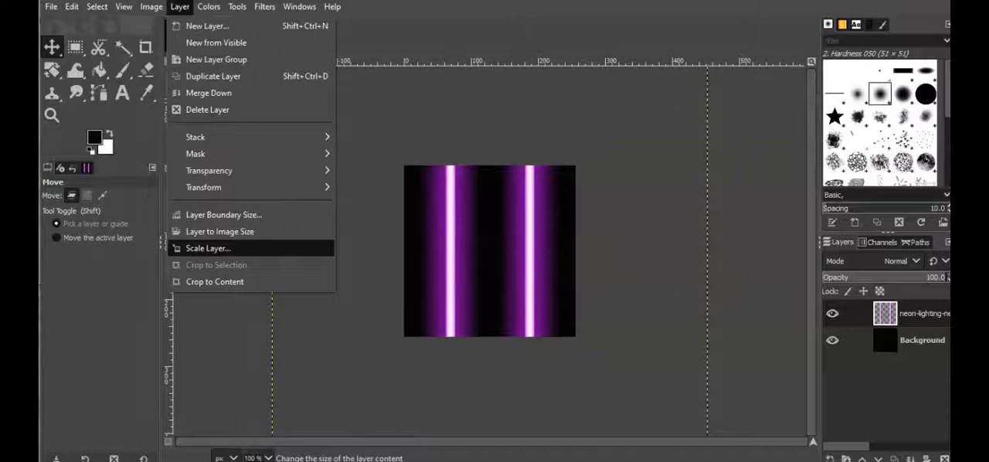
click(207, 247)
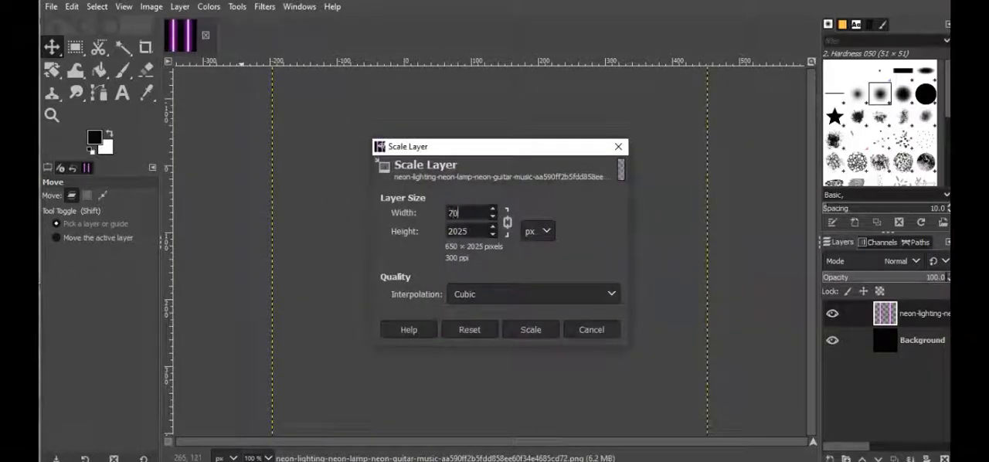
click(530, 329)
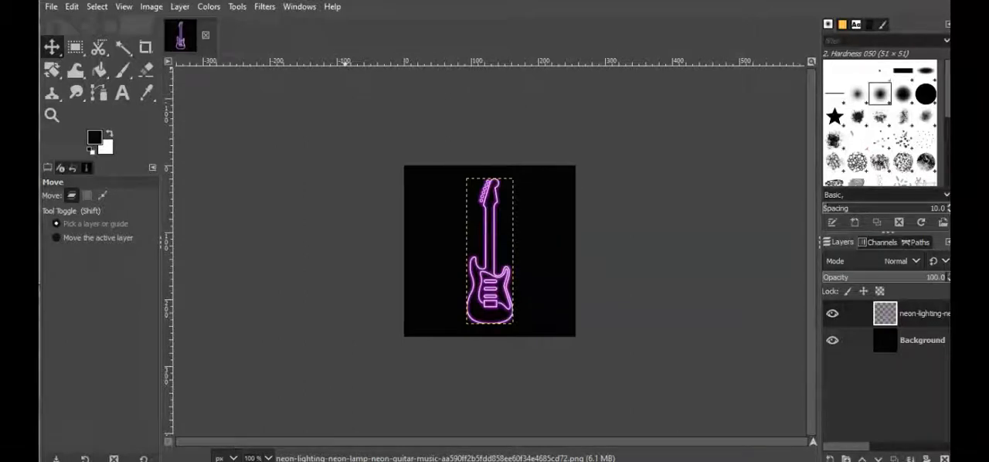
Step: Colorize the pink neon guitar with raised lightness so it turns white
click(207, 6)
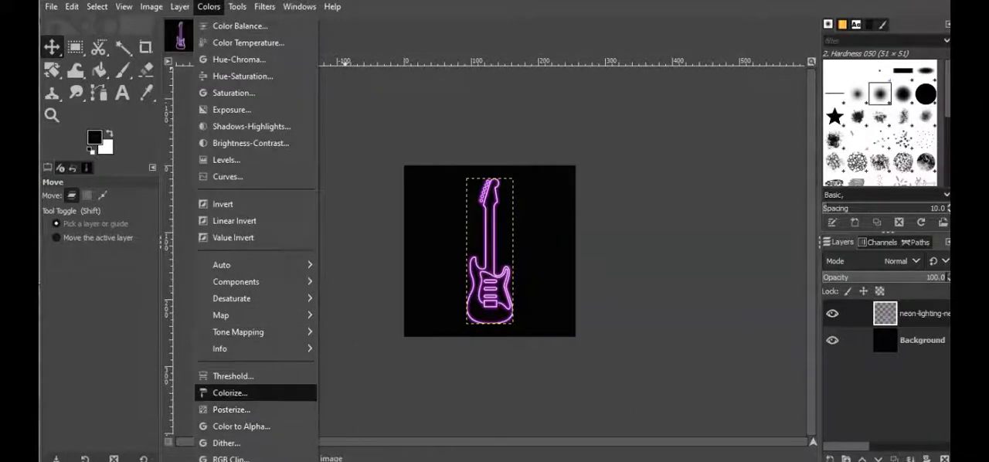
click(228, 392)
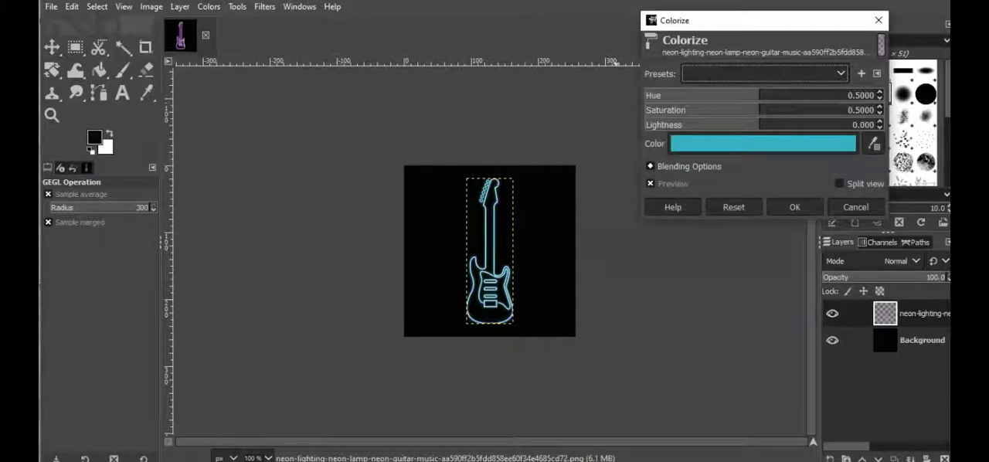
click(733, 208)
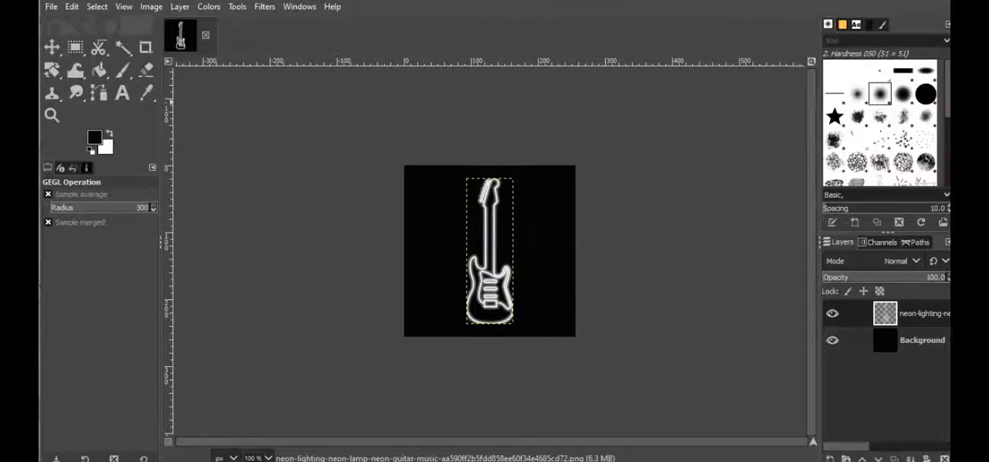
click(51, 6)
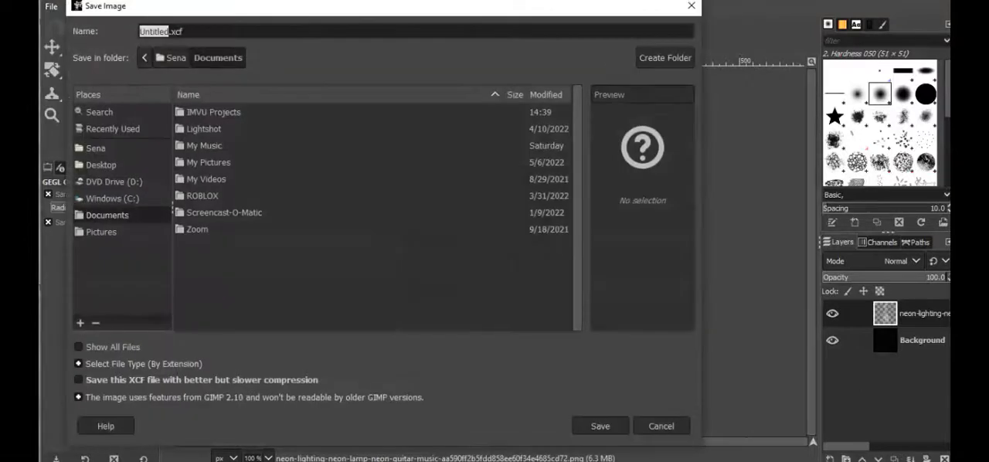
Step: Name the image neonsign and choose the Pictures > Camera Roll folder to save it
text(neon)
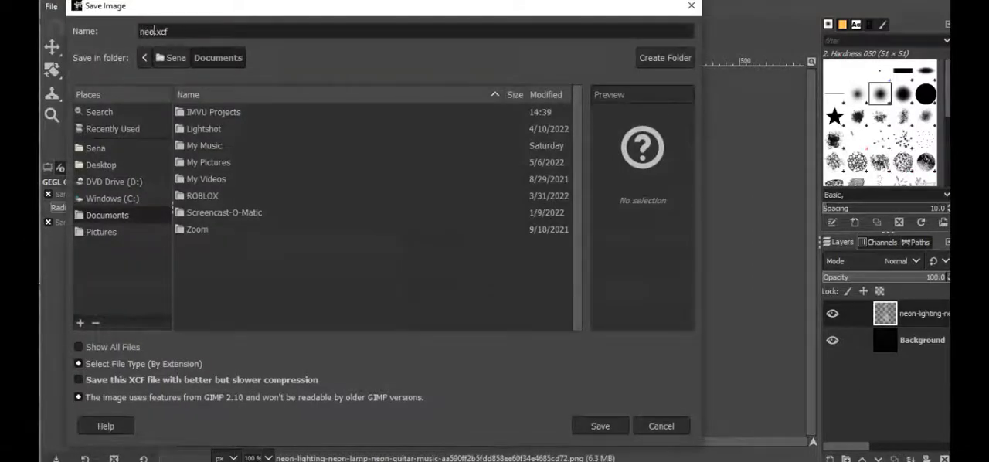
text(neonsign.xcf)
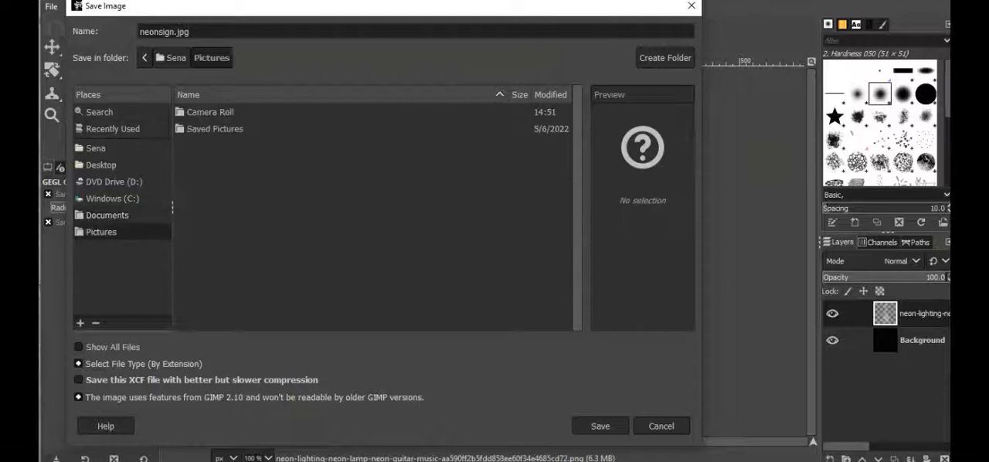
double_click(210, 112)
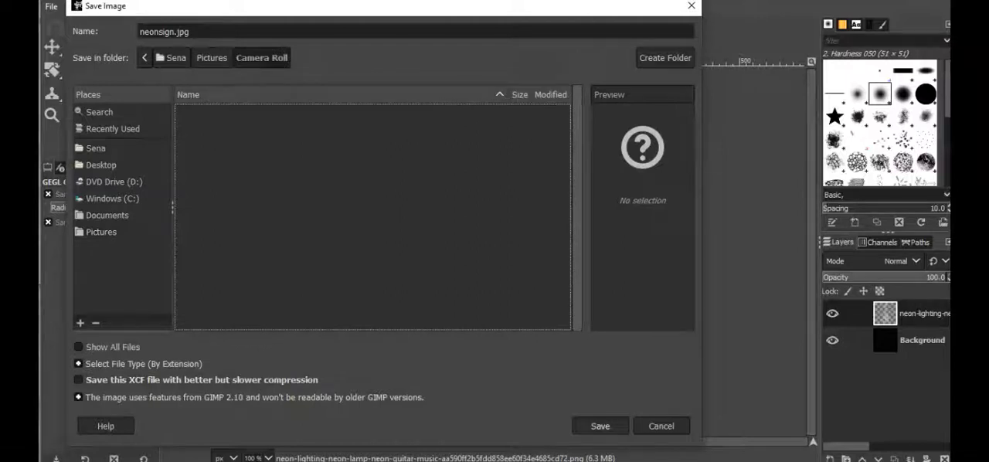
click(600, 427)
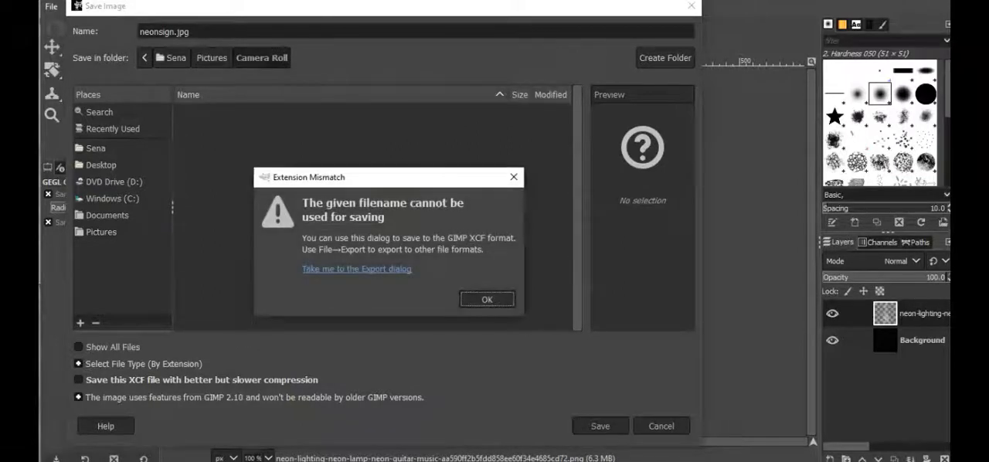
Step: Switch to Export and write neonsign.jpg with the default JPEG settings
click(356, 268)
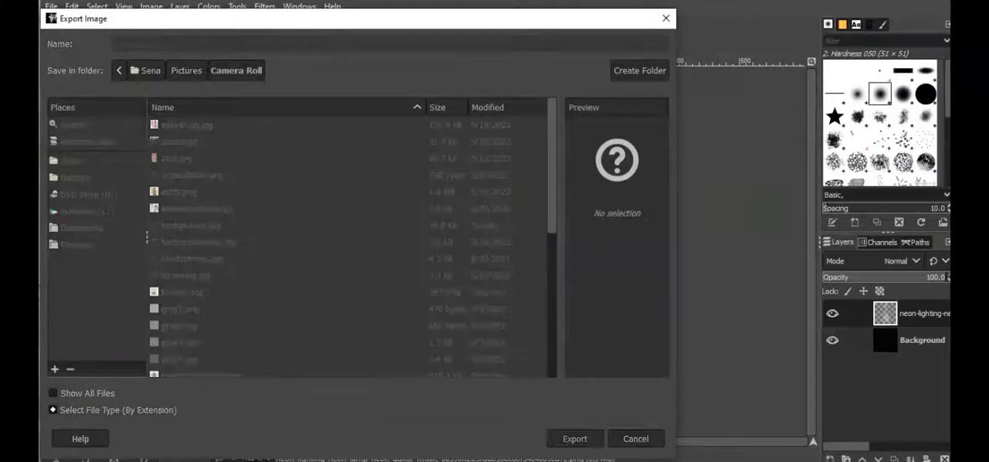
click(575, 439)
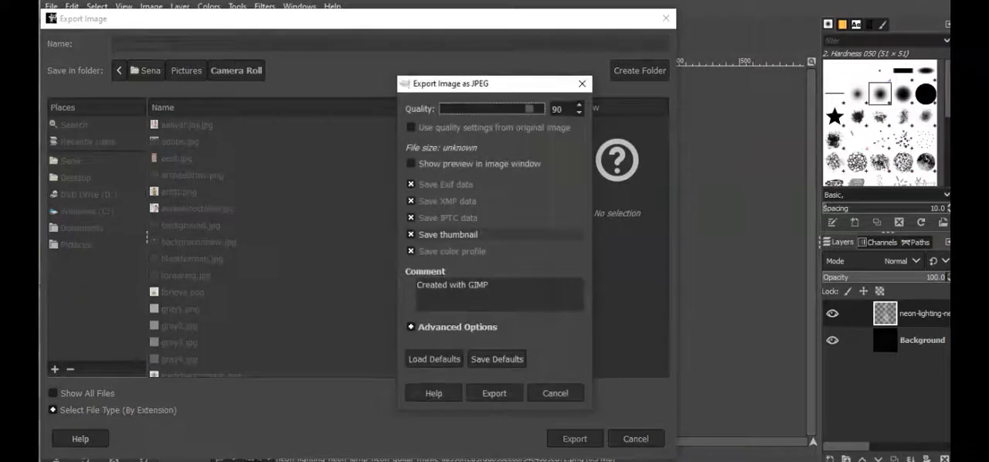
click(495, 393)
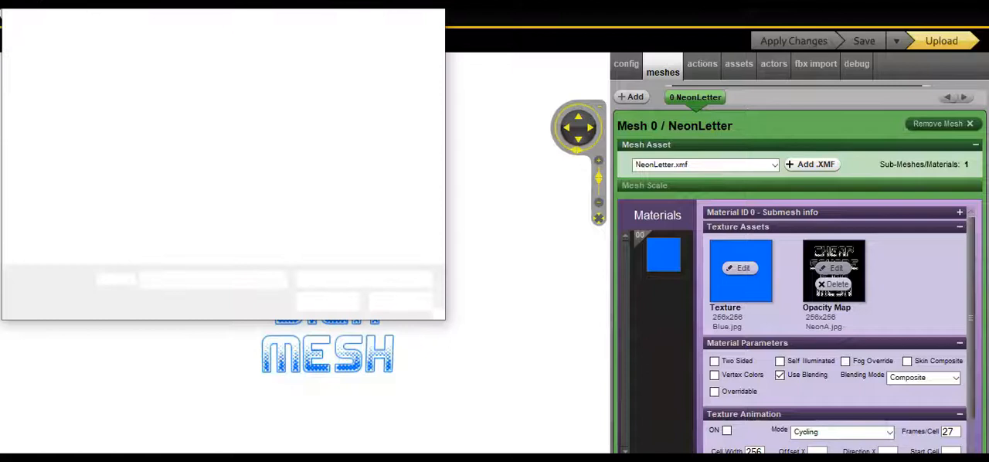
Step: Load the exported guitar JPG as the NeonLetter mesh opacity map and rotate the blue glowing preview
click(742, 267)
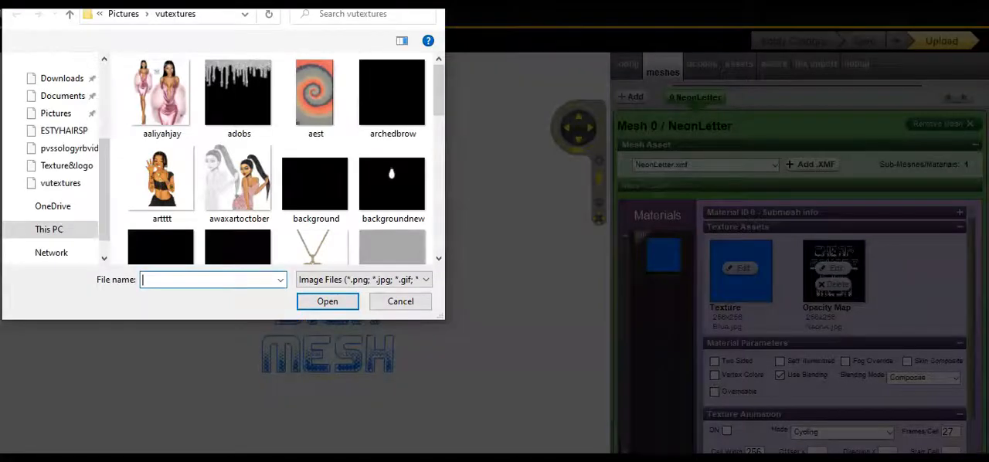
scroll(down, 3)
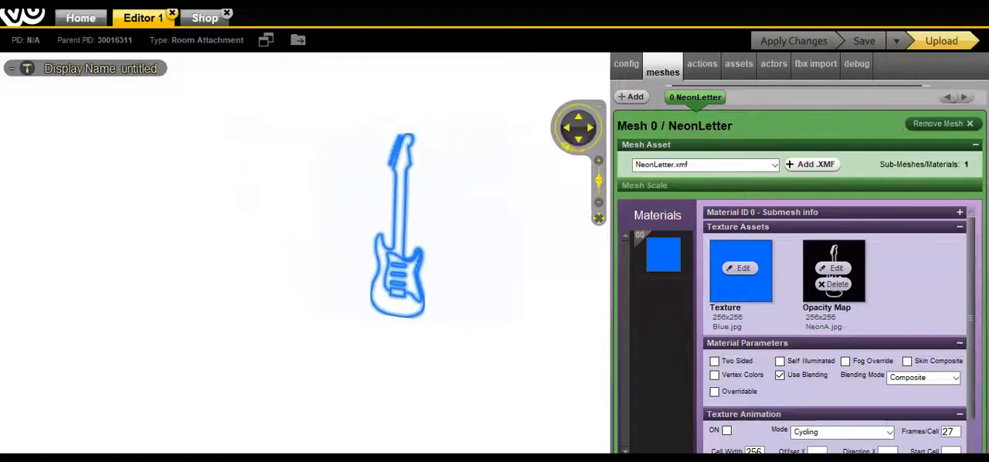
drag(402, 224, 337, 224)
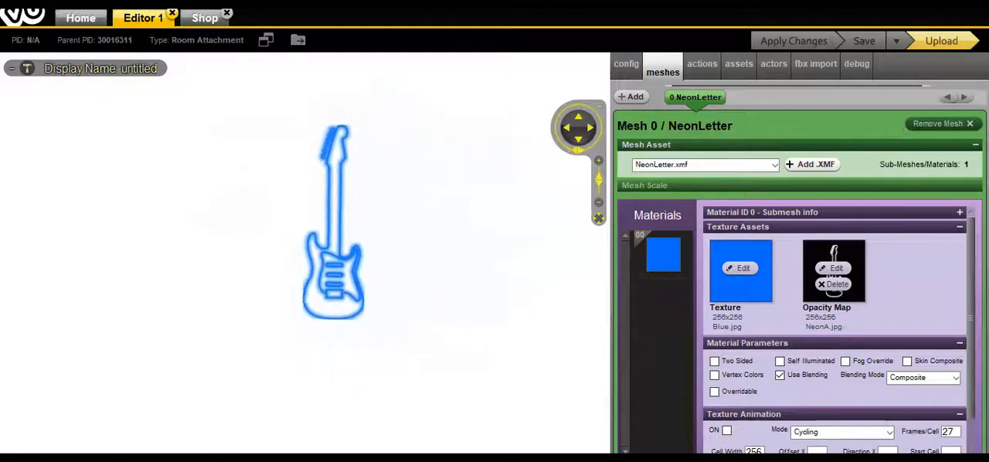